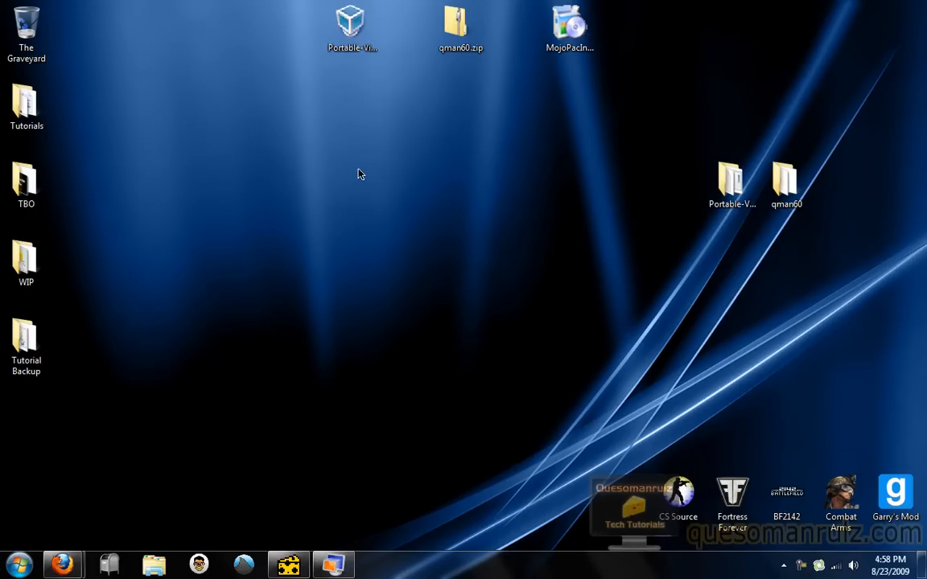
mouse_move(369, 172)
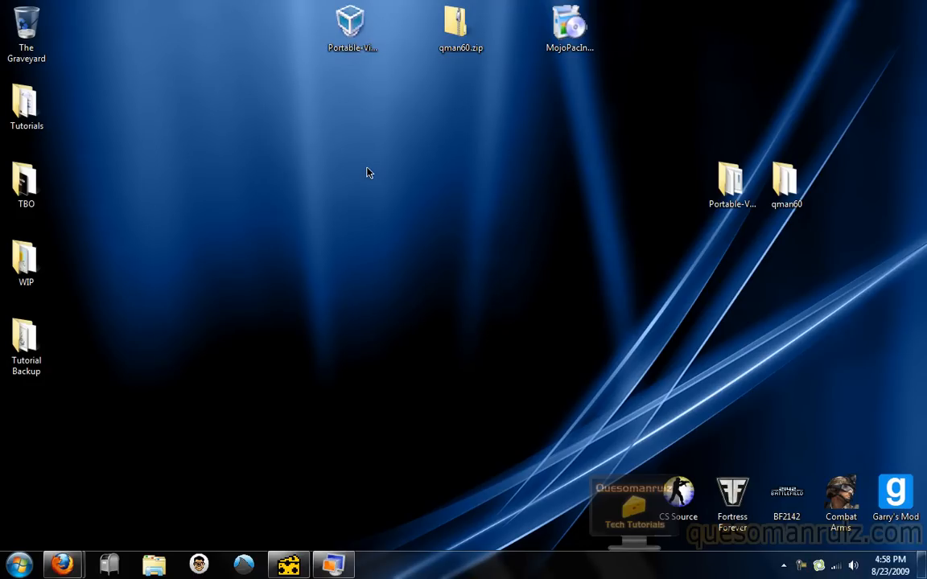
mouse_move(258, 226)
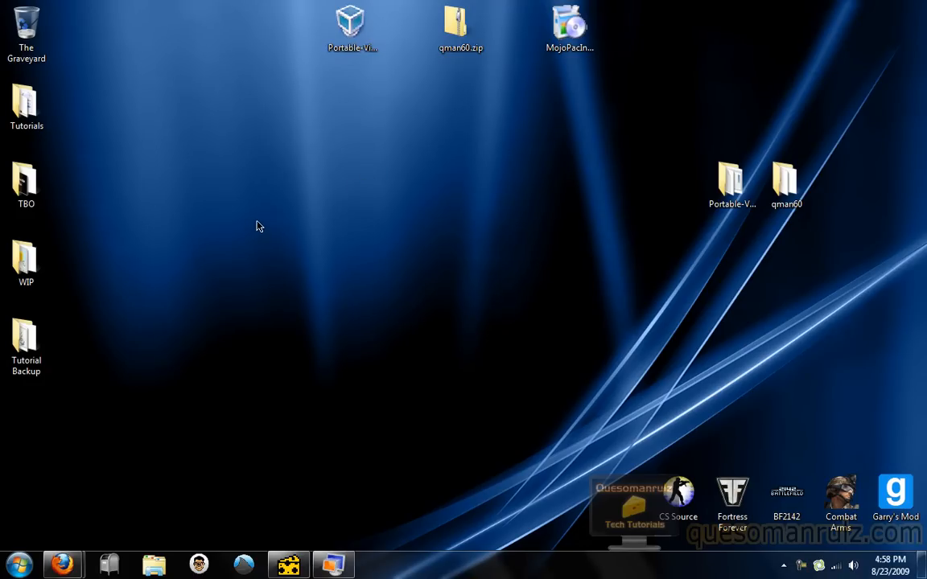
mouse_move(297, 228)
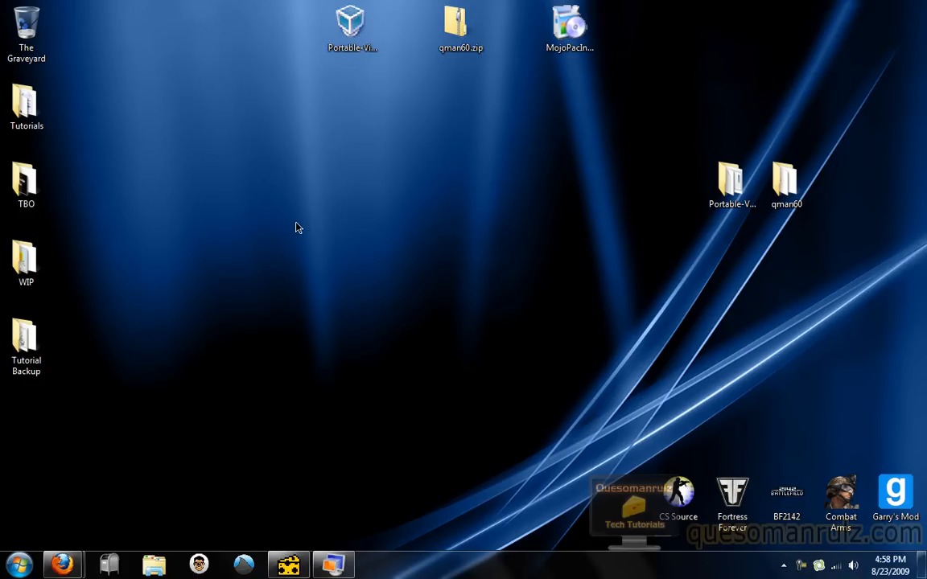
mouse_move(322, 233)
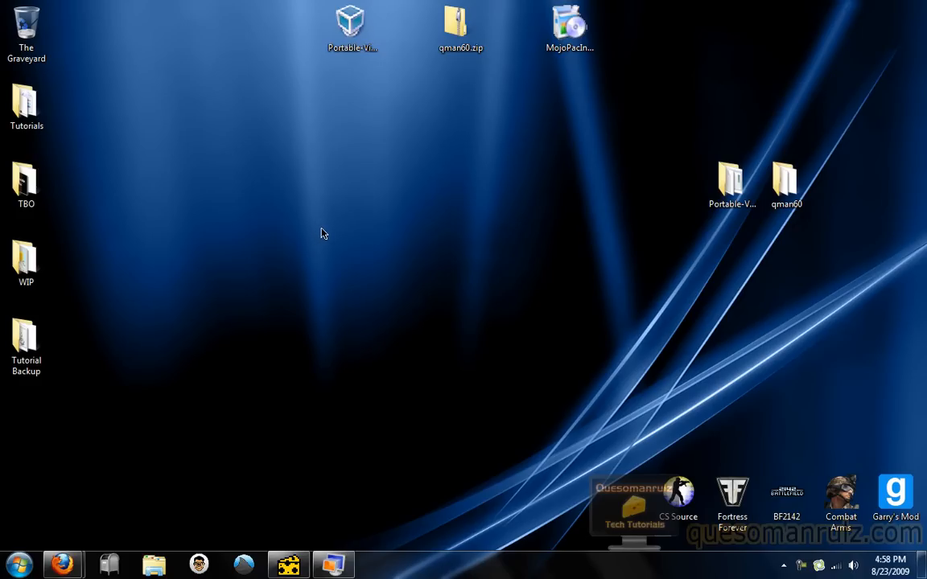
mouse_move(350, 229)
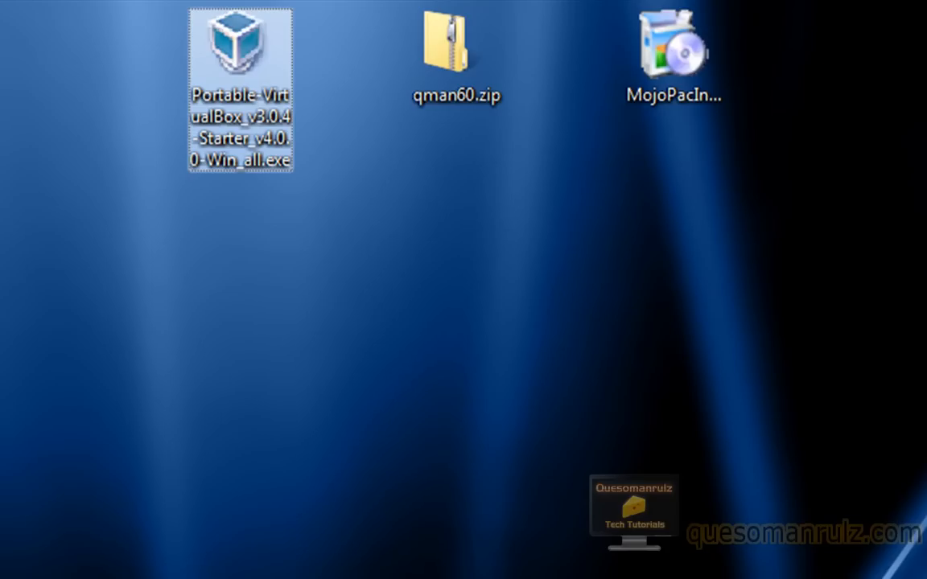
From the vbox.me v3.0.4 folder, download Portable-VirtualBox_v3.0.4-Starter_v4.0.0-Win_all.exe
click(194, 374)
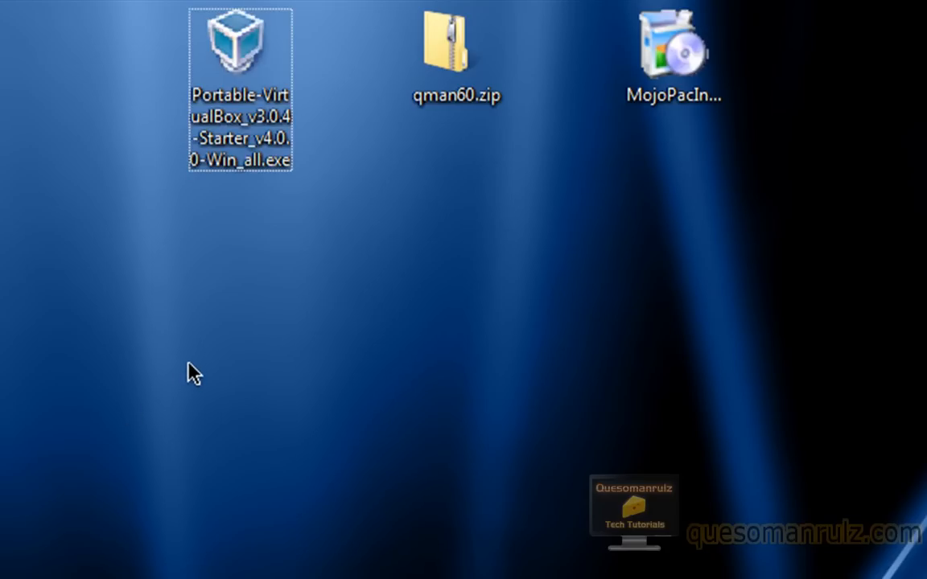
mouse_move(696, 448)
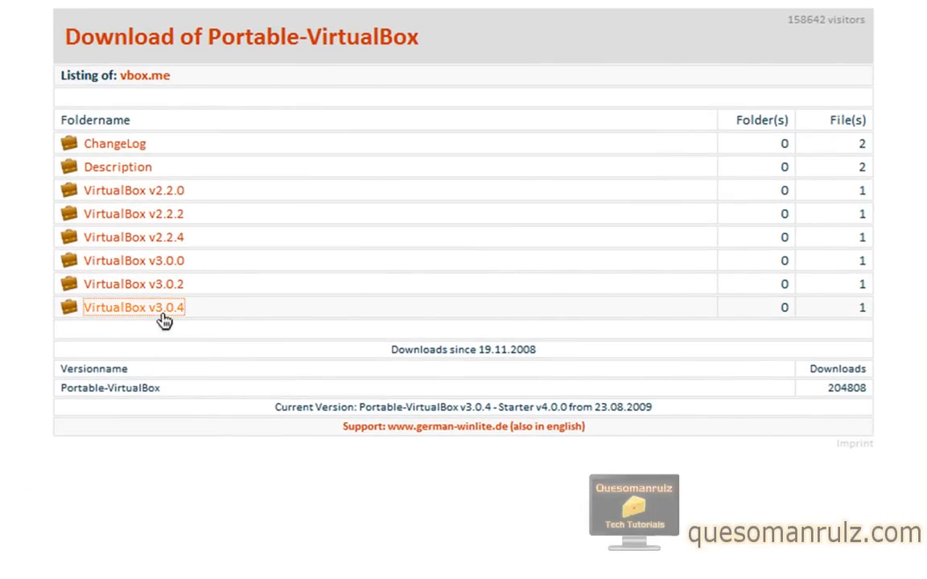
click(135, 307)
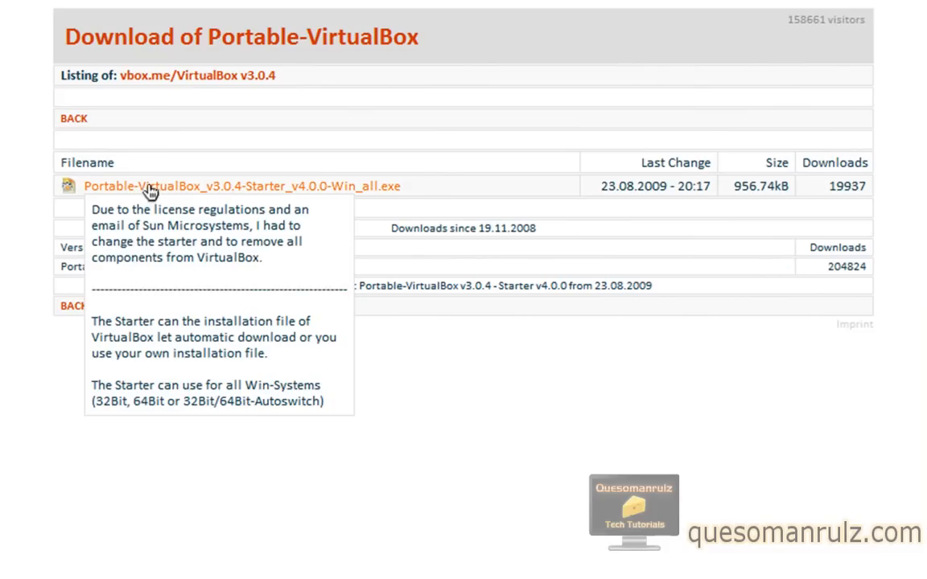
mouse_move(100, 195)
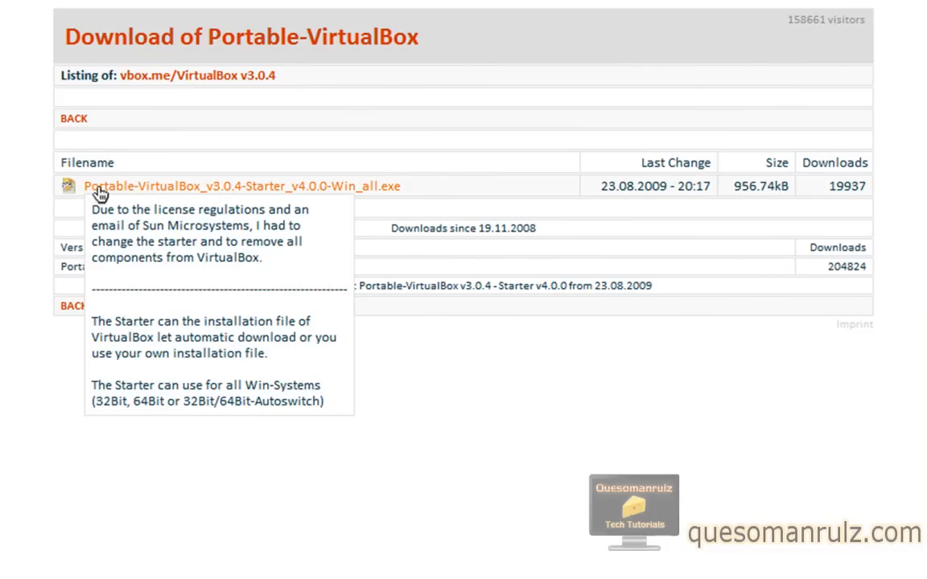
click(236, 185)
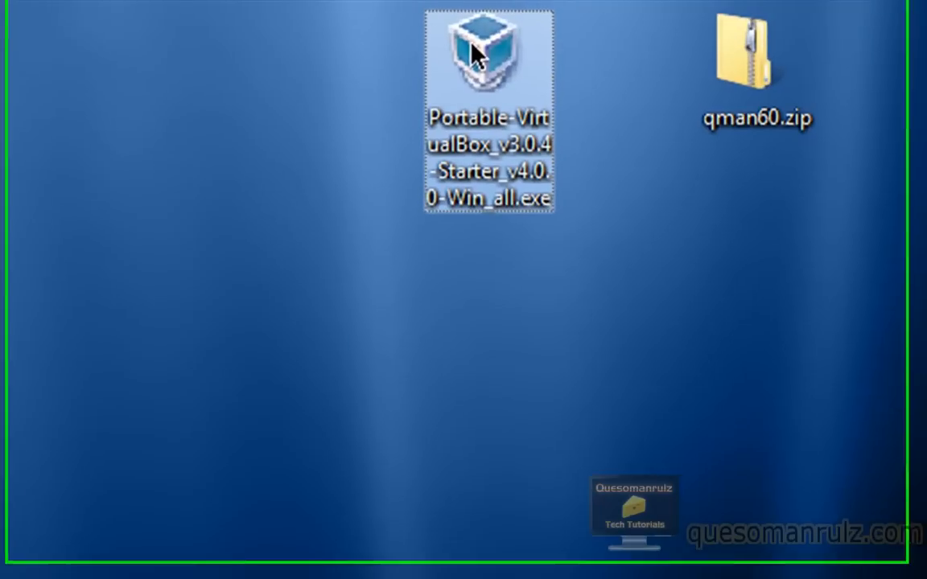
mouse_move(478, 88)
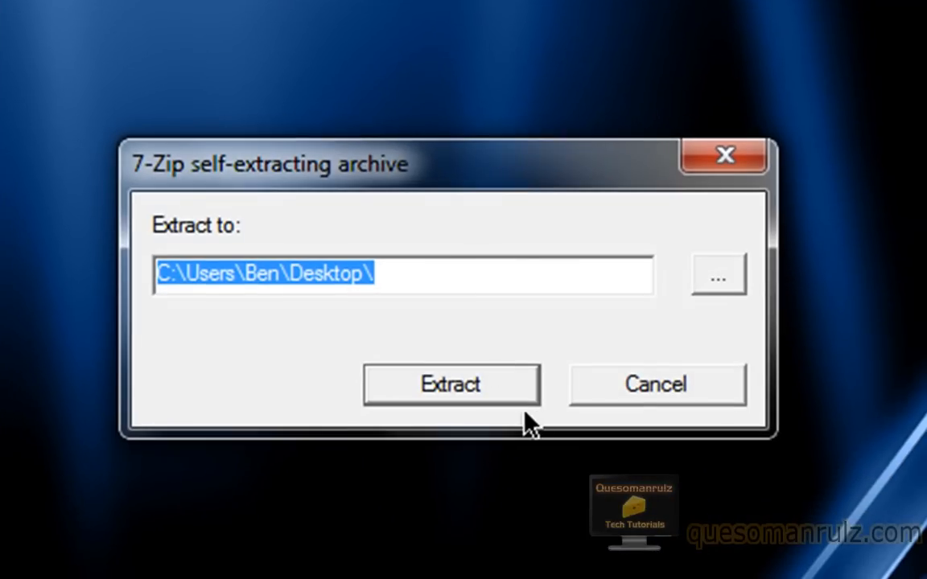
mouse_move(596, 394)
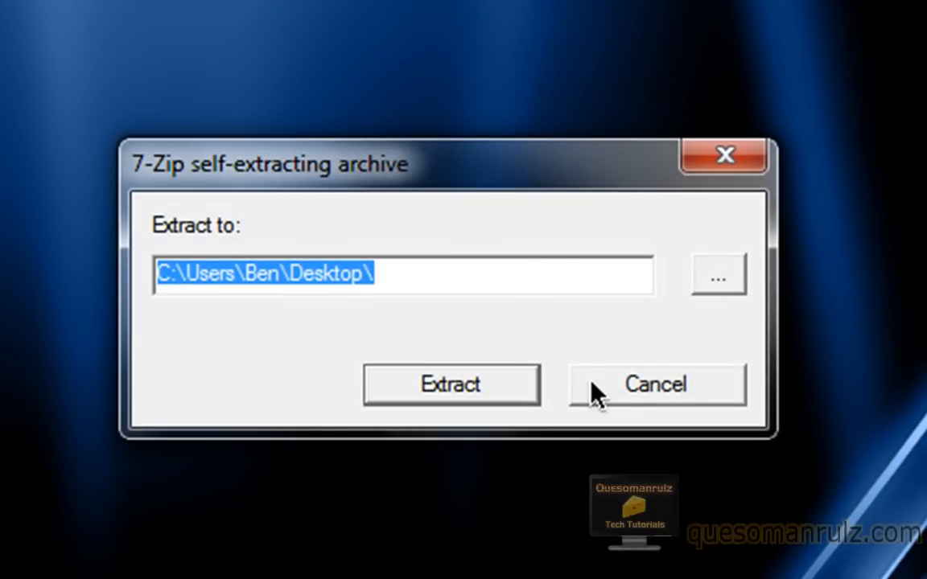
Extract the Starter to the desktop, select Portable-VirtualBox.exe in its folder, then minimize the window
click(451, 384)
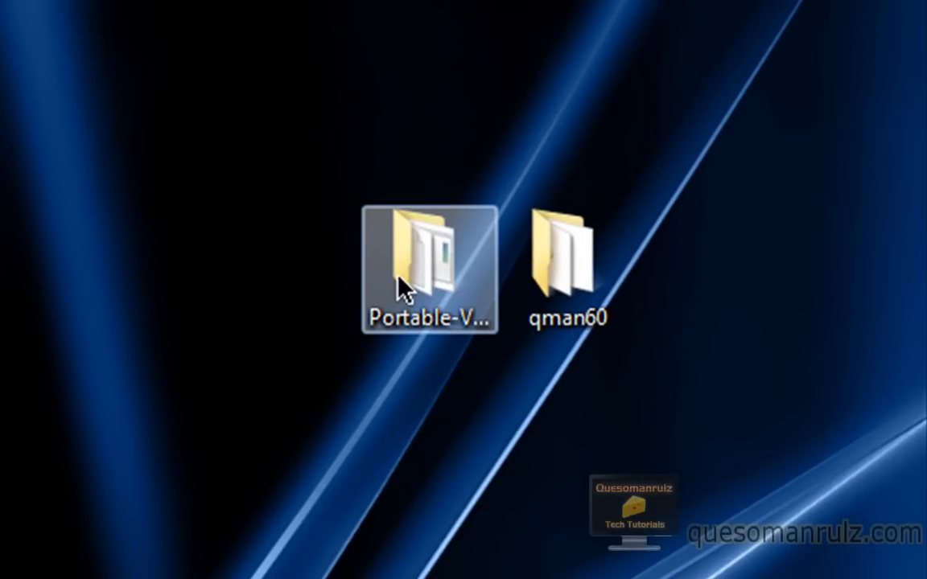
double_click(427, 258)
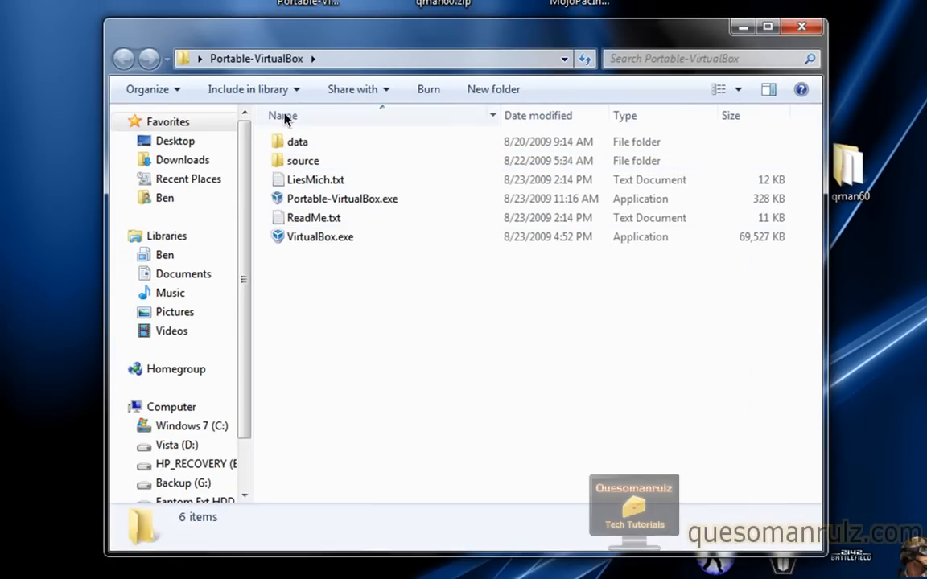
click(320, 237)
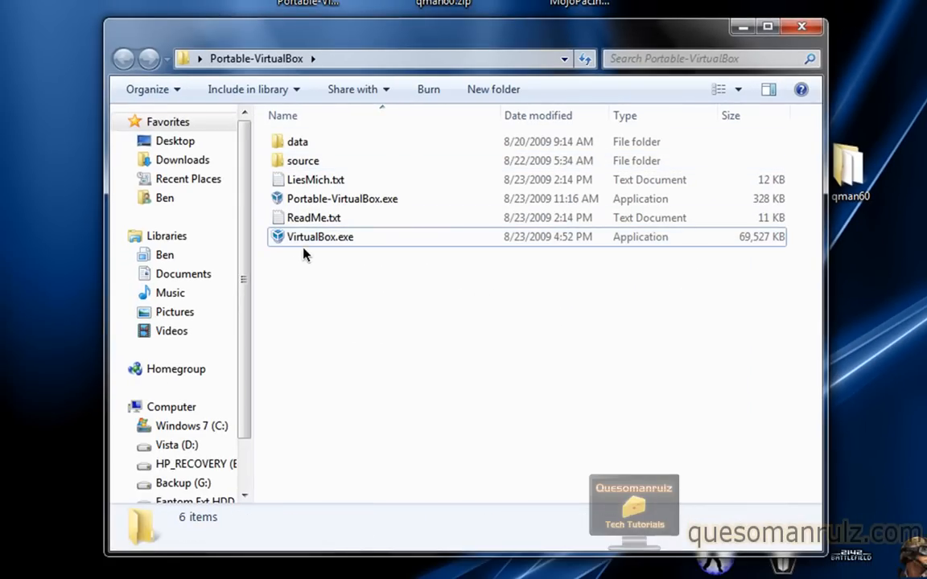
mouse_move(327, 198)
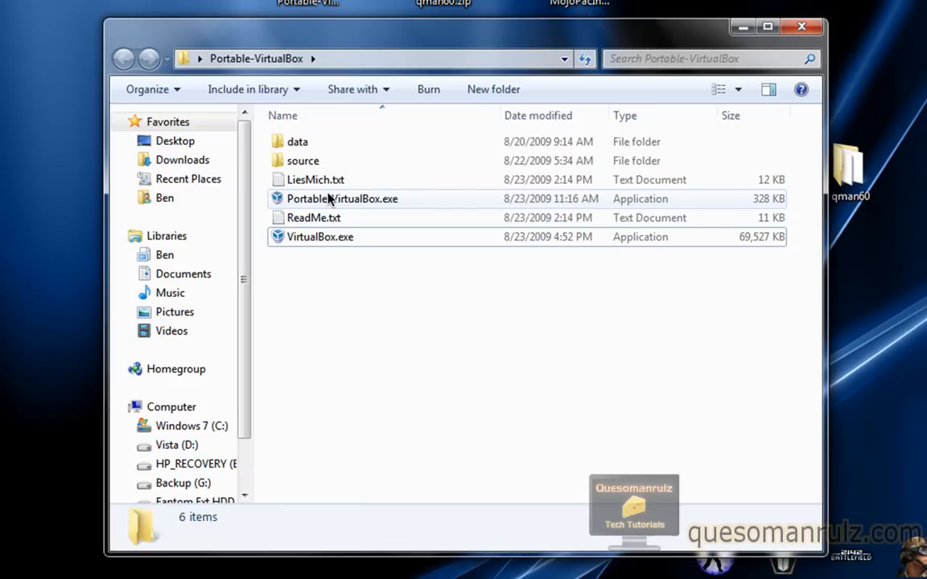
click(342, 199)
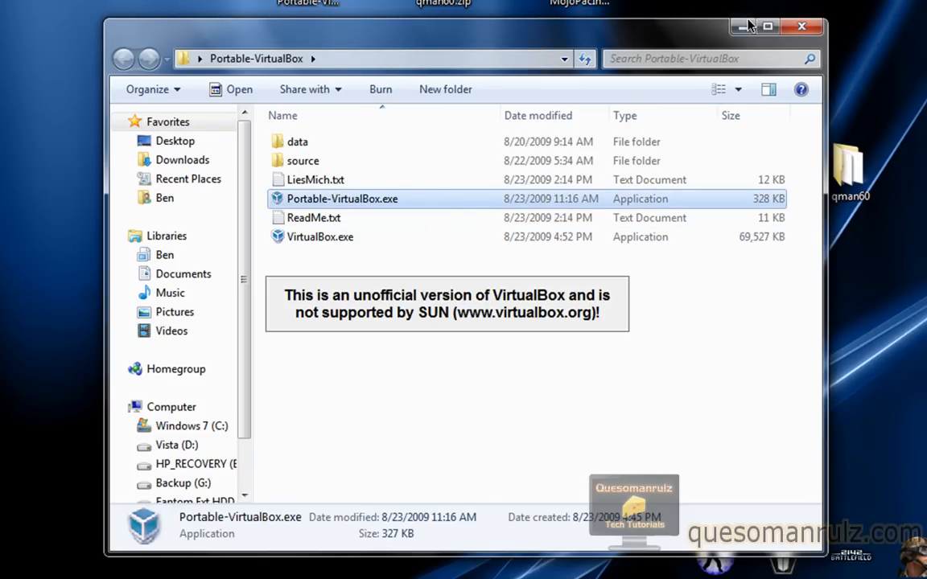
mouse_move(741, 26)
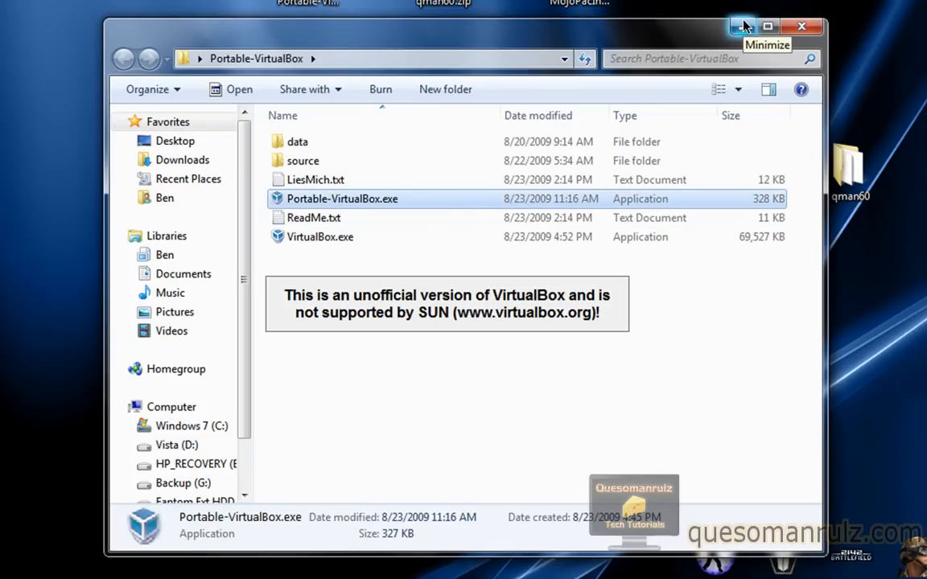
click(735, 26)
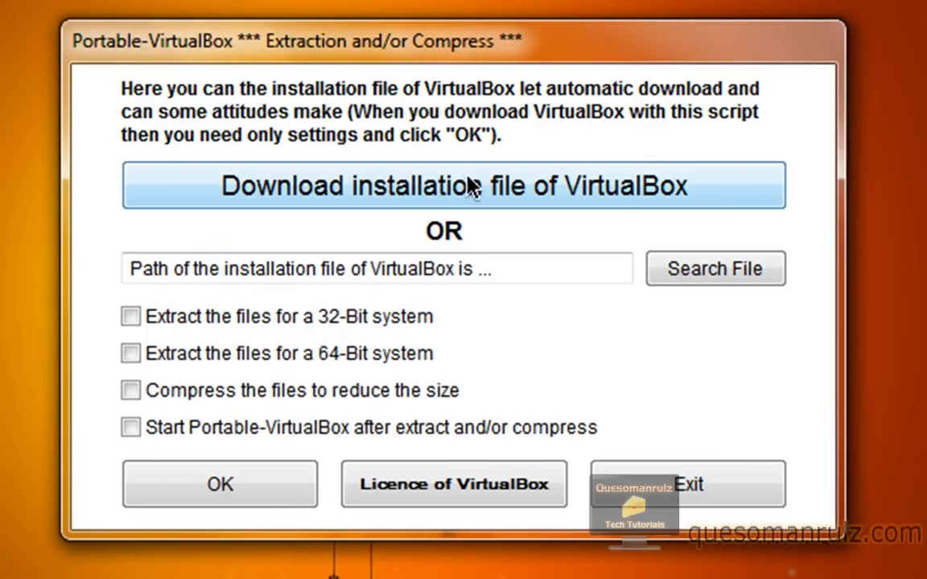
mouse_move(515, 212)
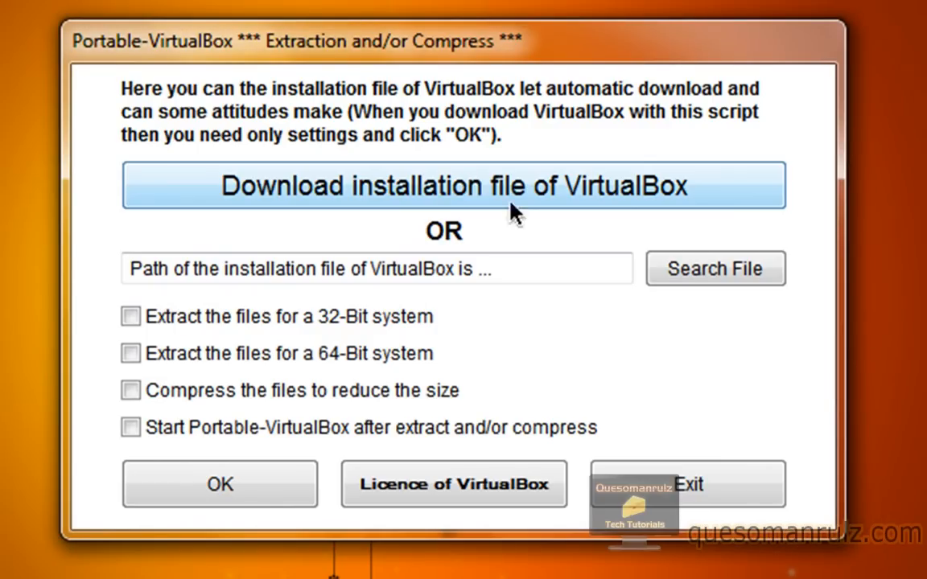
mouse_move(611, 198)
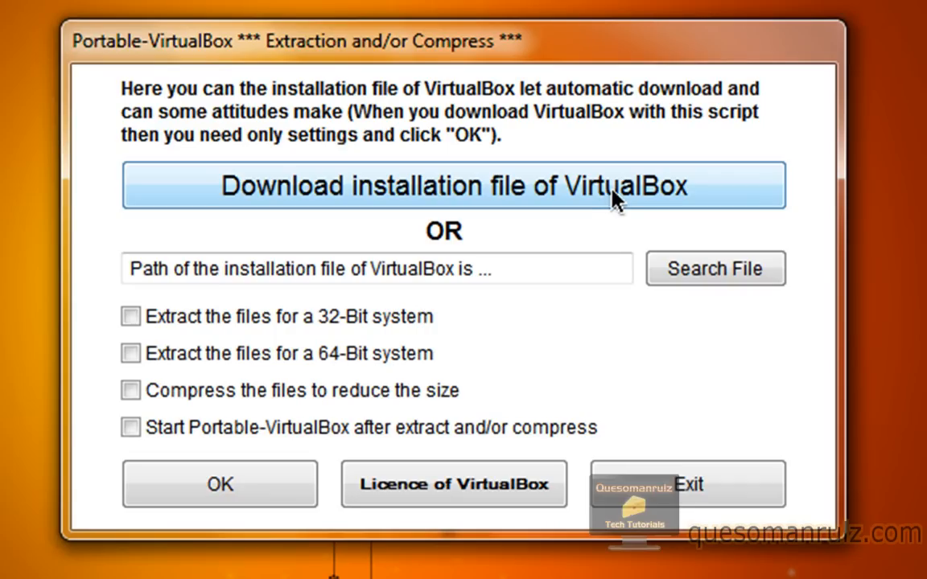
mouse_move(392, 268)
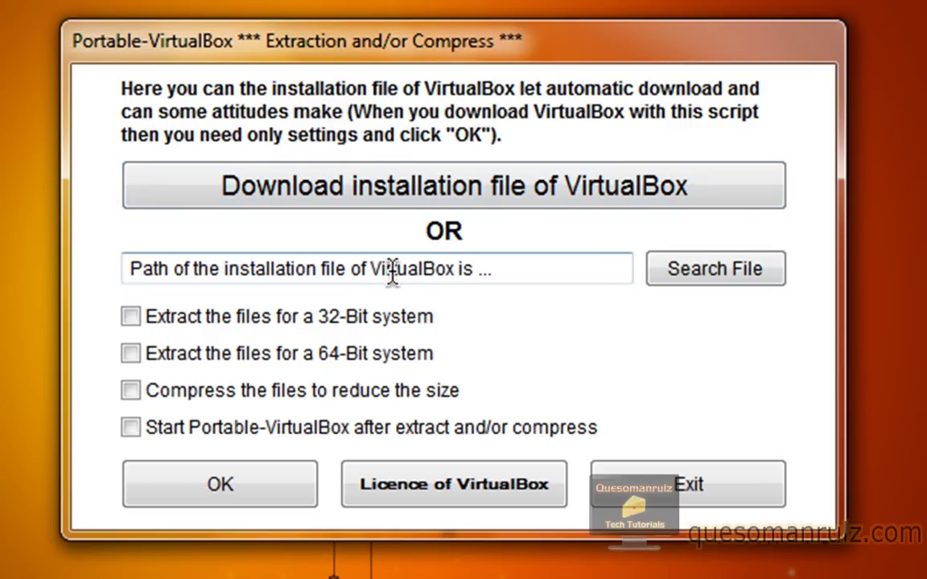
Set VirtualBox.exe as the installation file and tick 'Extract the files for a 32-Bit system'
click(714, 269)
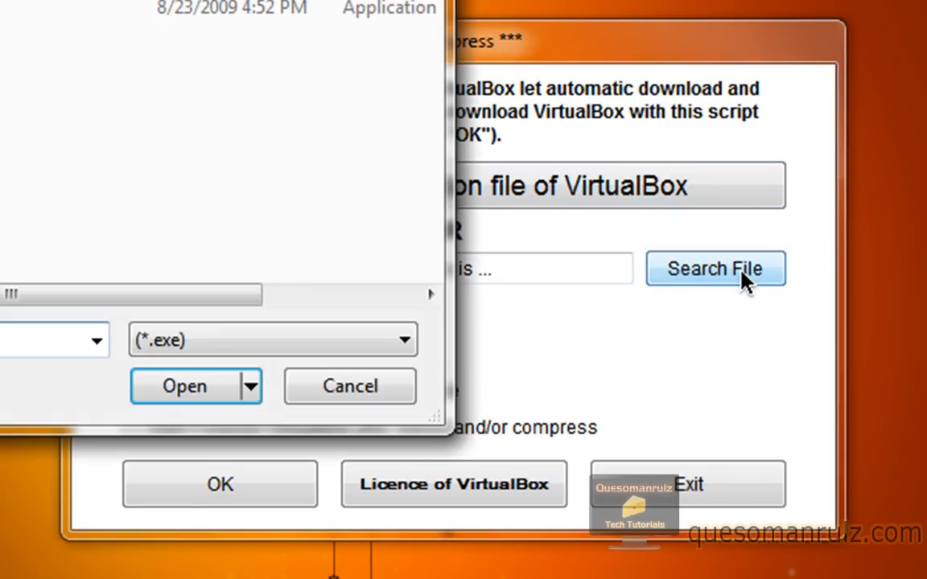
click(184, 386)
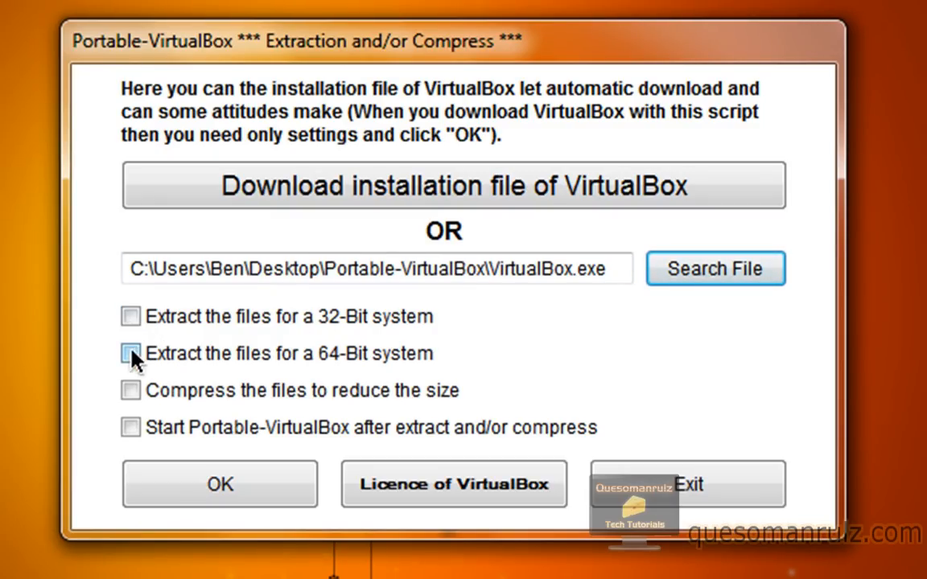
click(131, 316)
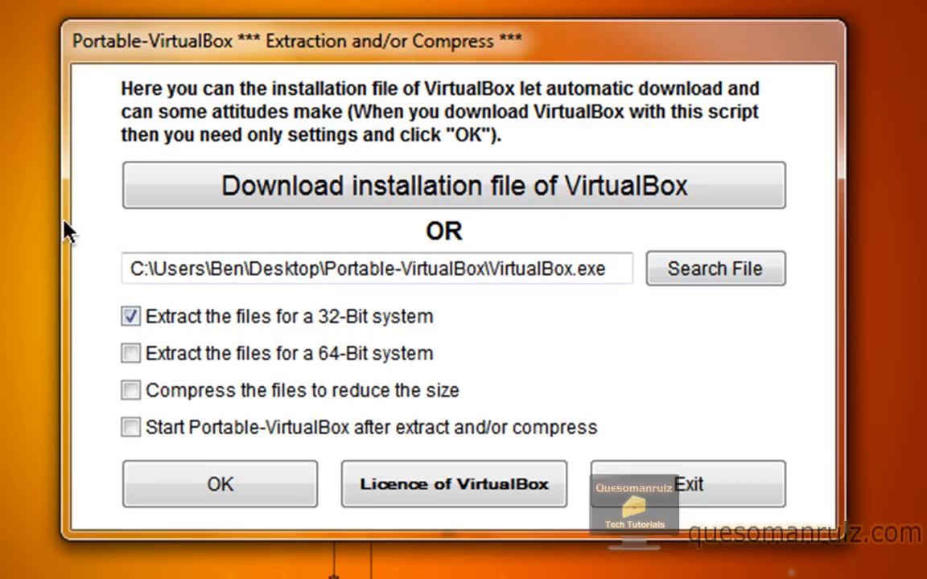
mouse_move(95, 235)
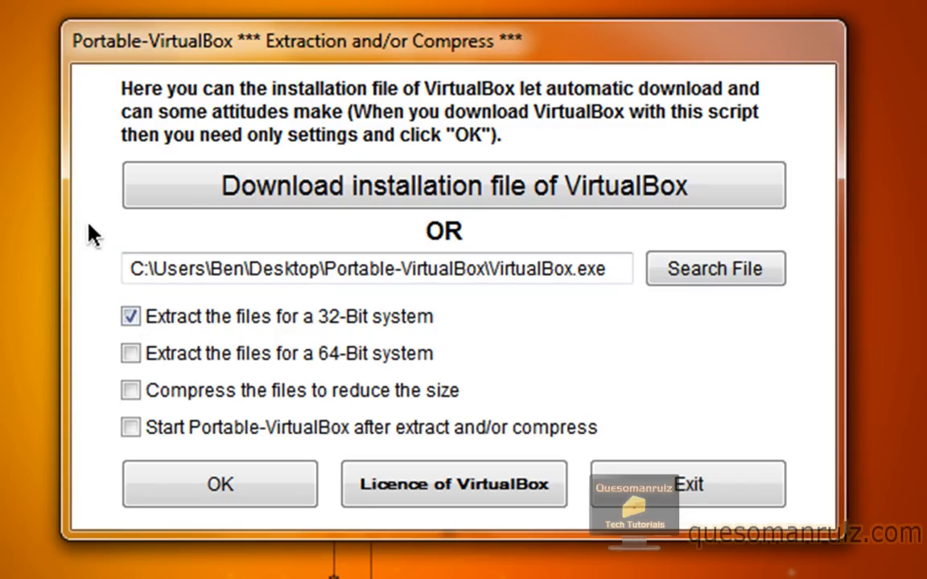
mouse_move(130, 390)
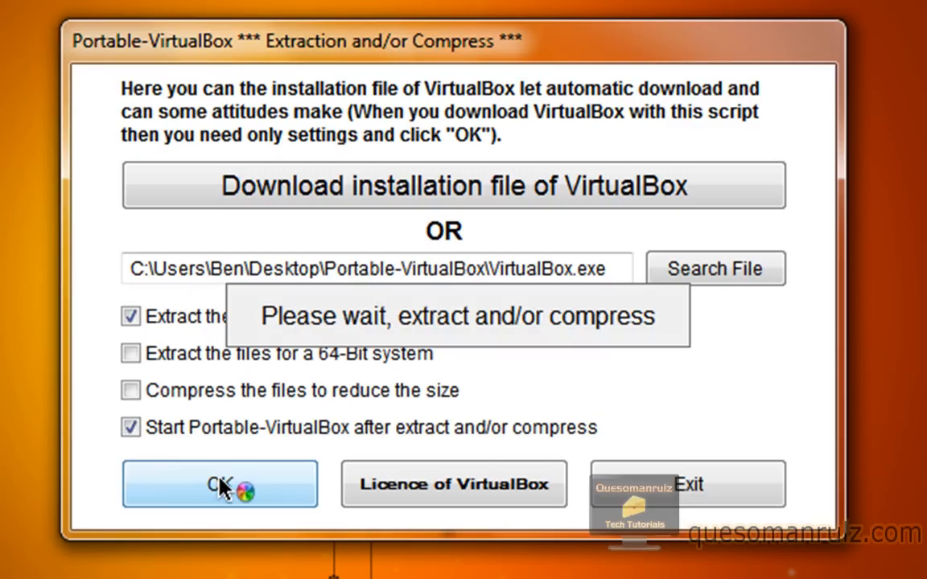
mouse_move(253, 370)
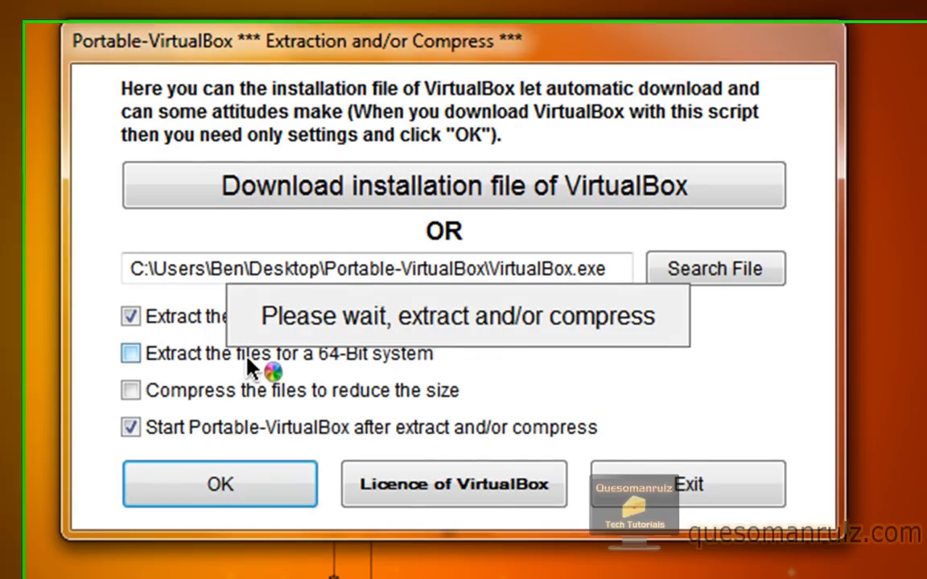
Cancel VirtualBox registration and advance the New Virtual Machine wizard to VM Name and OS Type
click(220, 484)
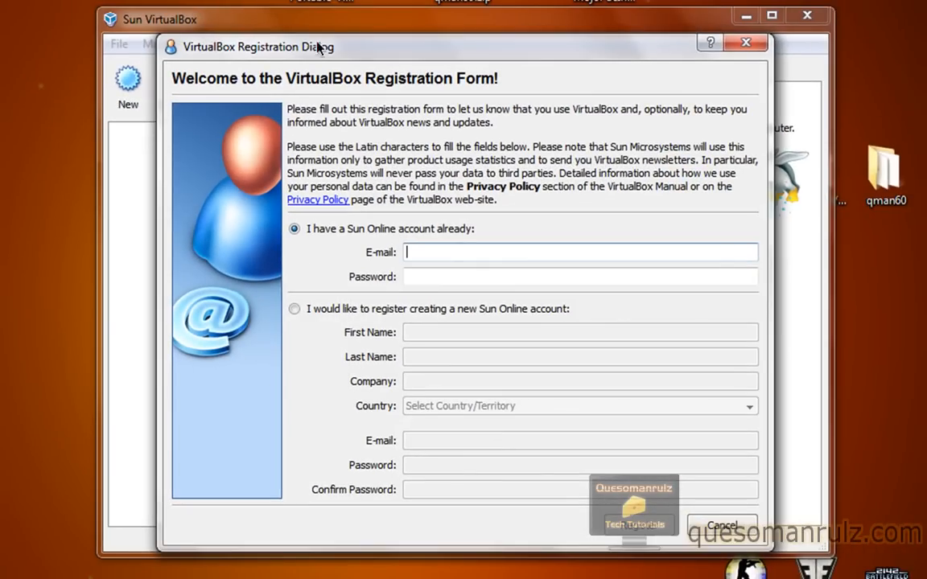
mouse_move(727, 541)
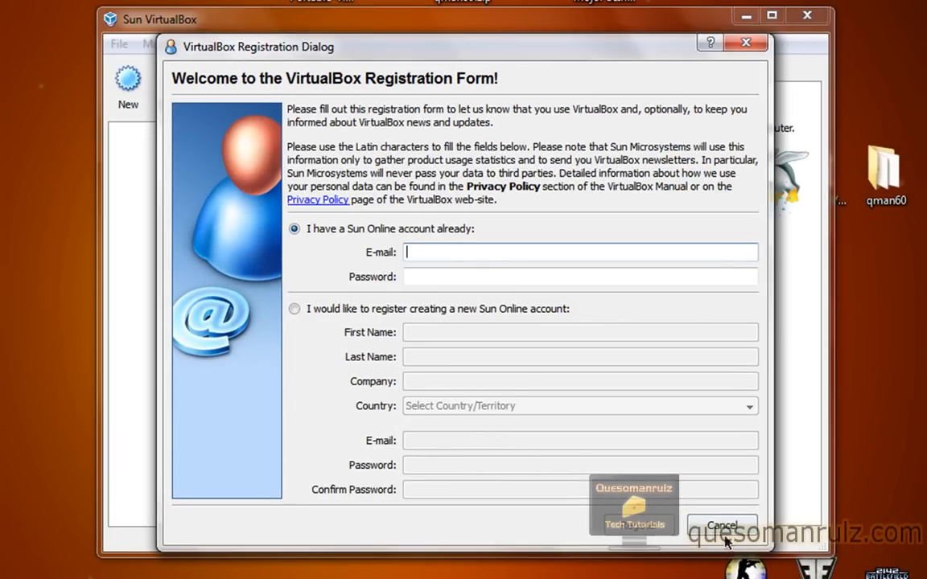
click(722, 525)
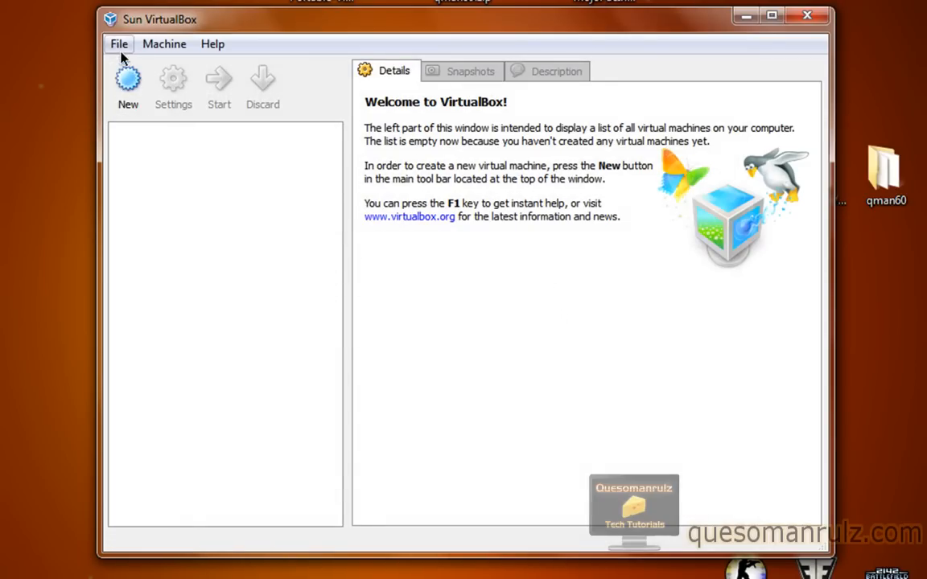
click(128, 85)
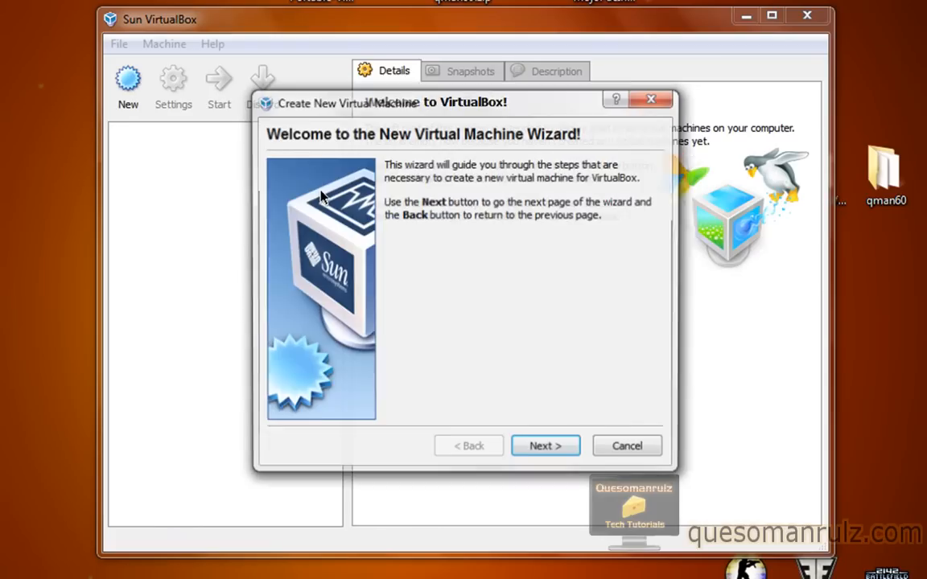
click(545, 446)
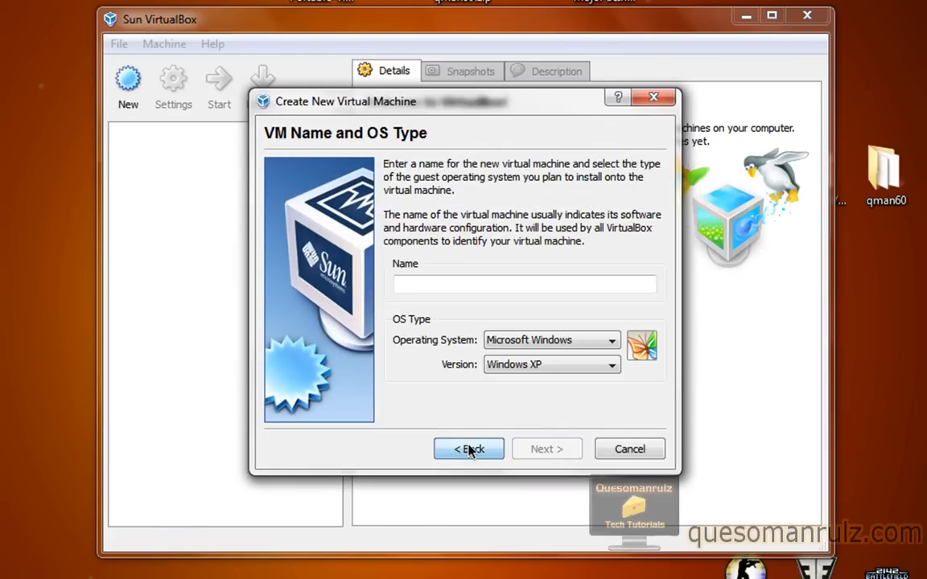
Cancel the Create New Virtual Machine wizard, returning to the empty VirtualBox machine list
click(629, 449)
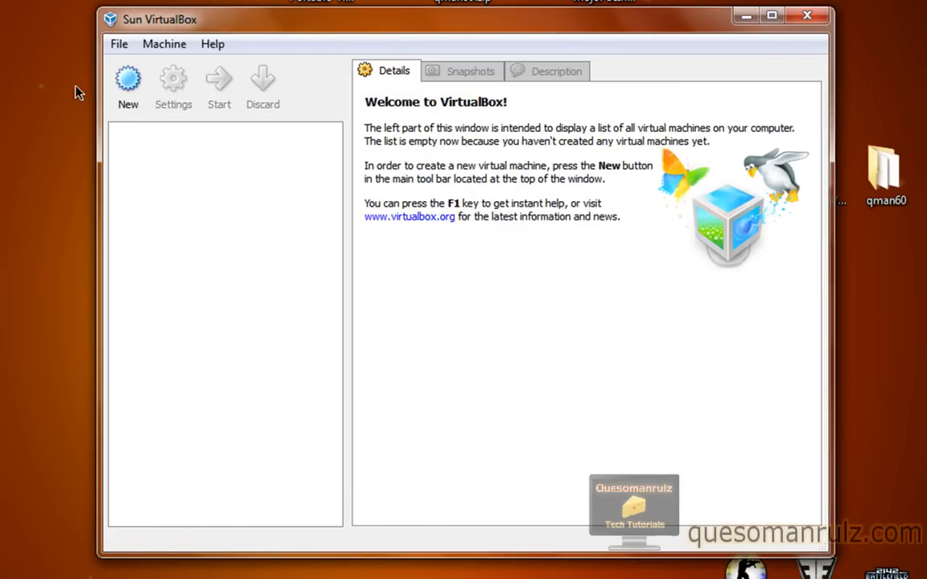
mouse_move(486, 77)
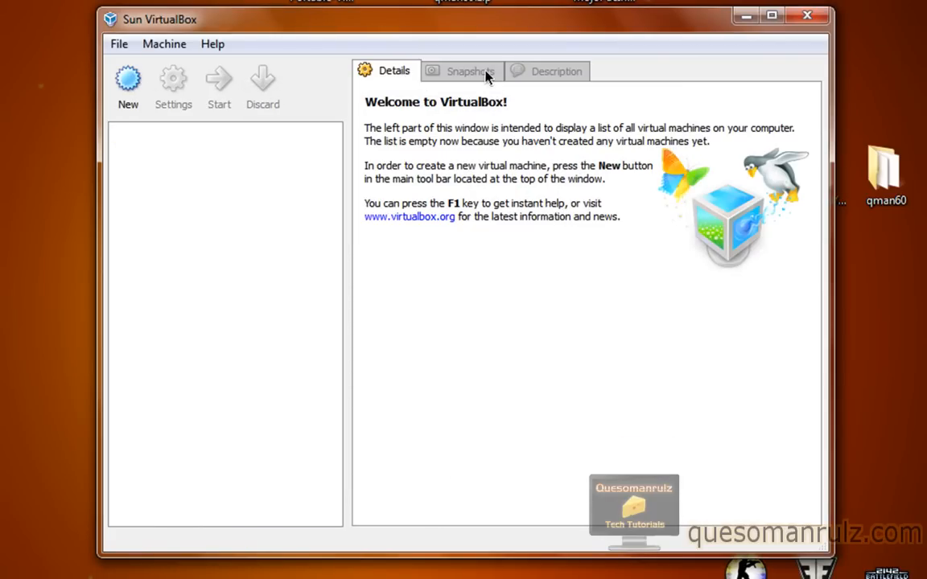
click(119, 44)
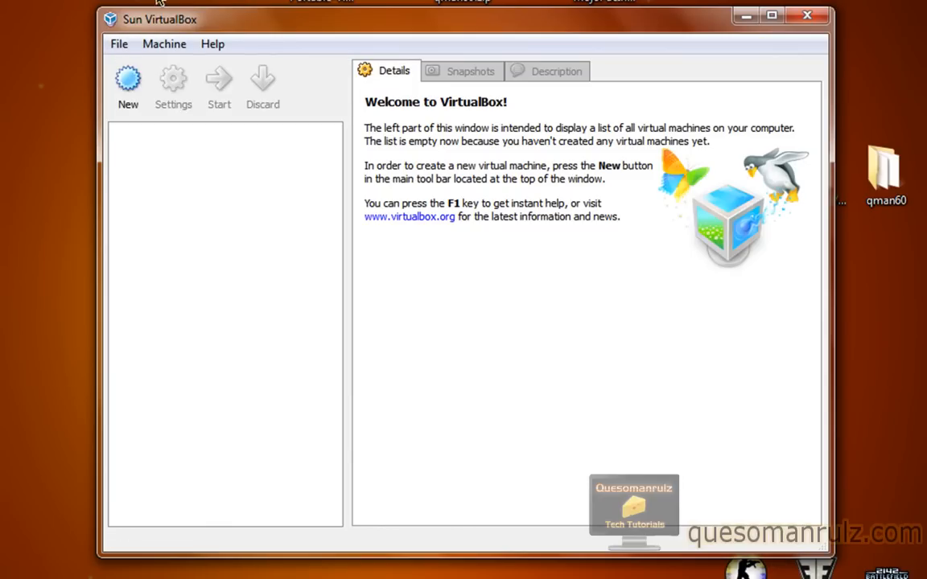
mouse_move(248, 233)
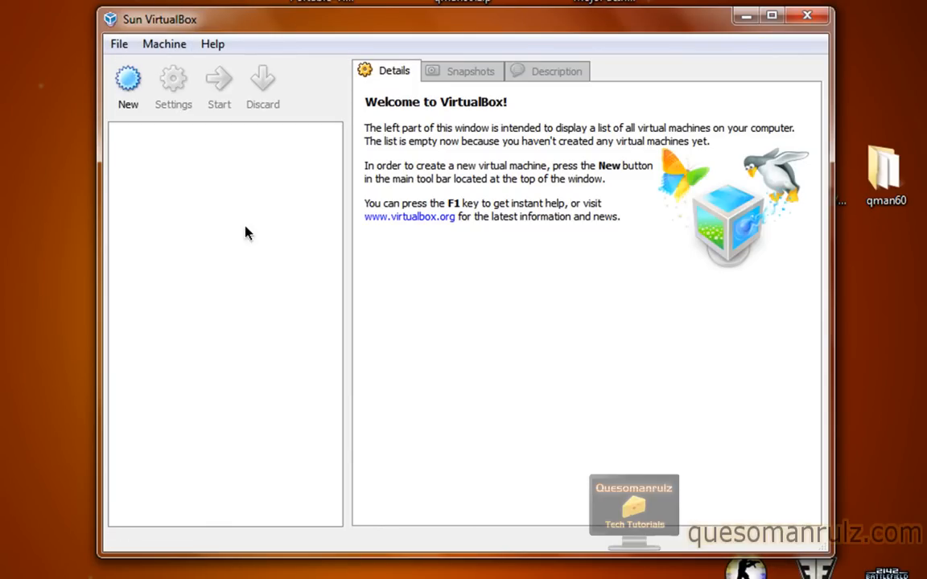
mouse_move(314, 87)
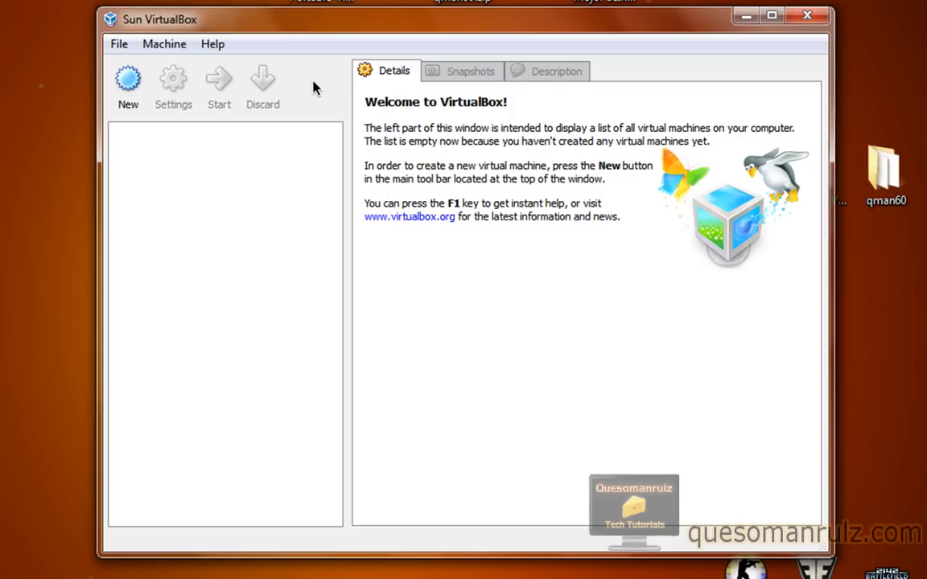
mouse_move(346, 94)
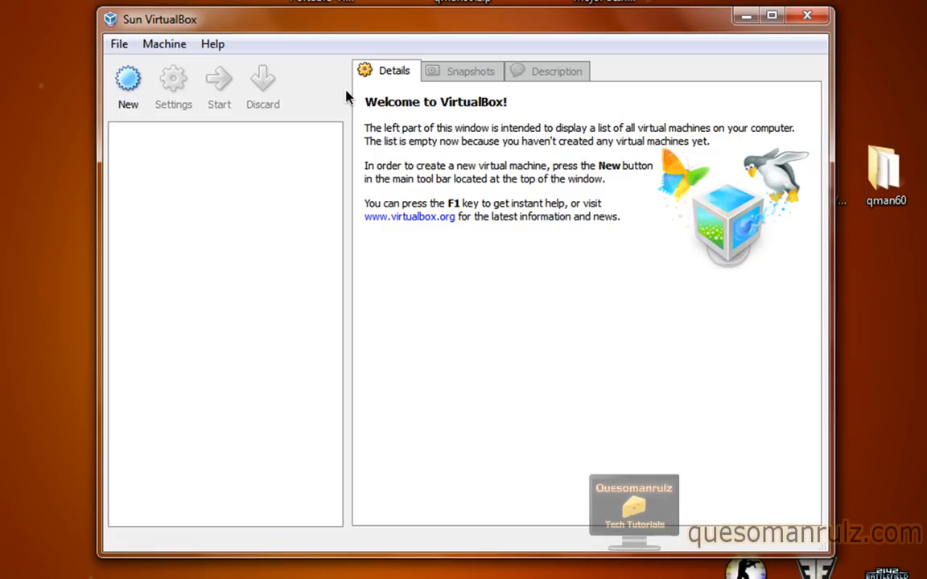
mouse_move(352, 131)
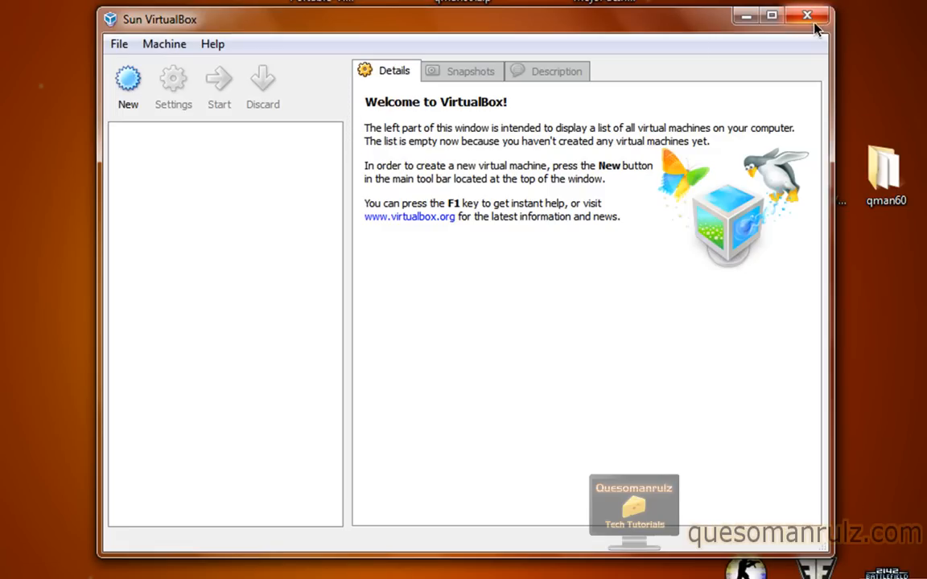
Close VirtualBox, select qman60.zip on the desktop, and open the extracted qman60 folder
click(807, 15)
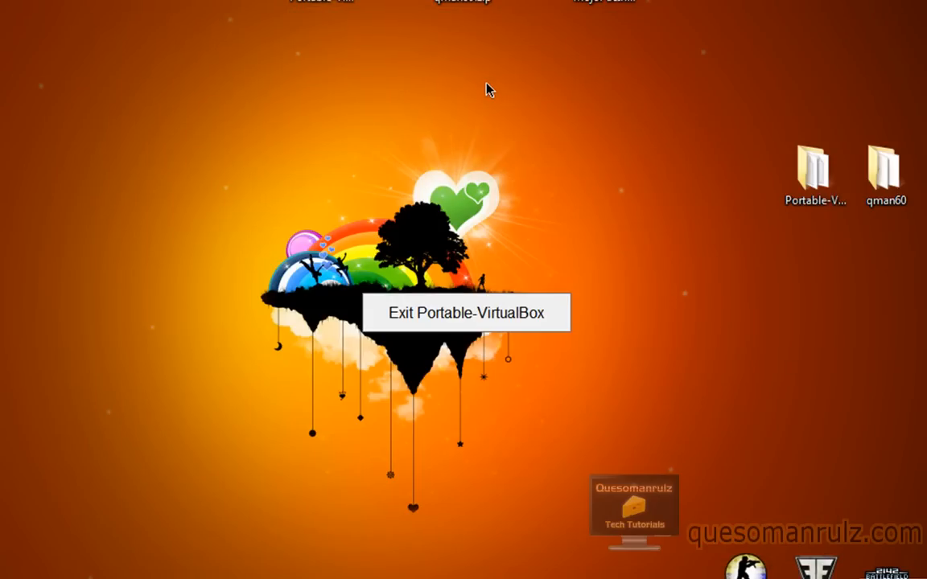
mouse_move(462, 96)
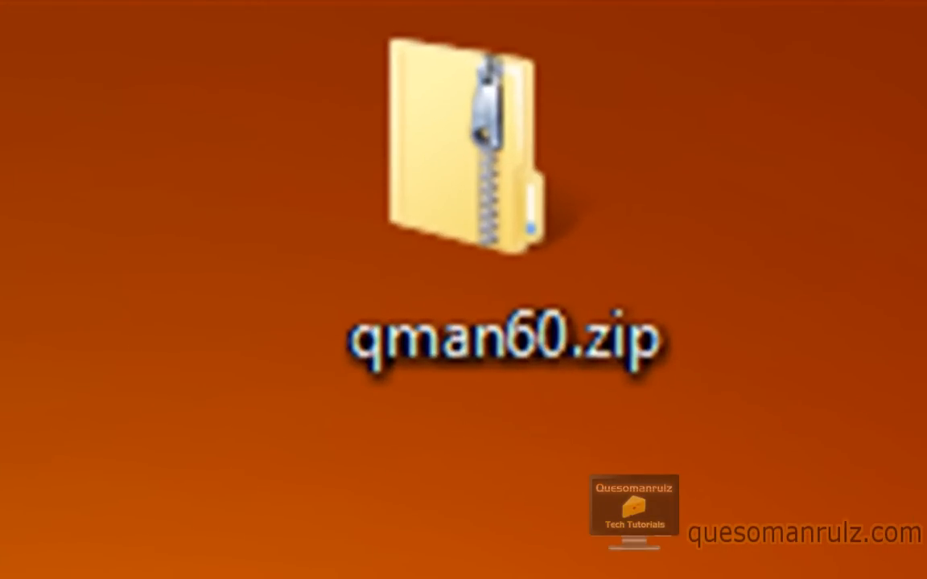
click(474, 161)
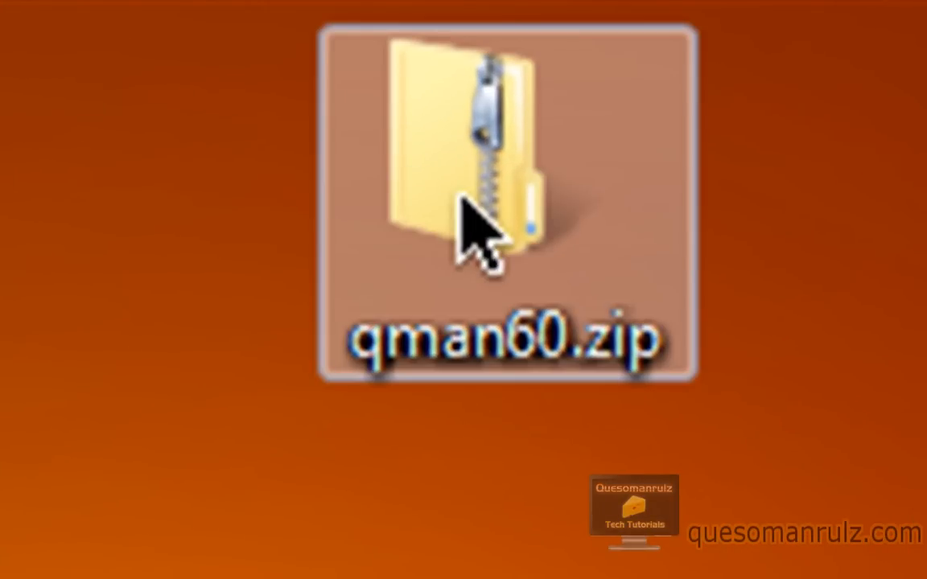
mouse_move(563, 250)
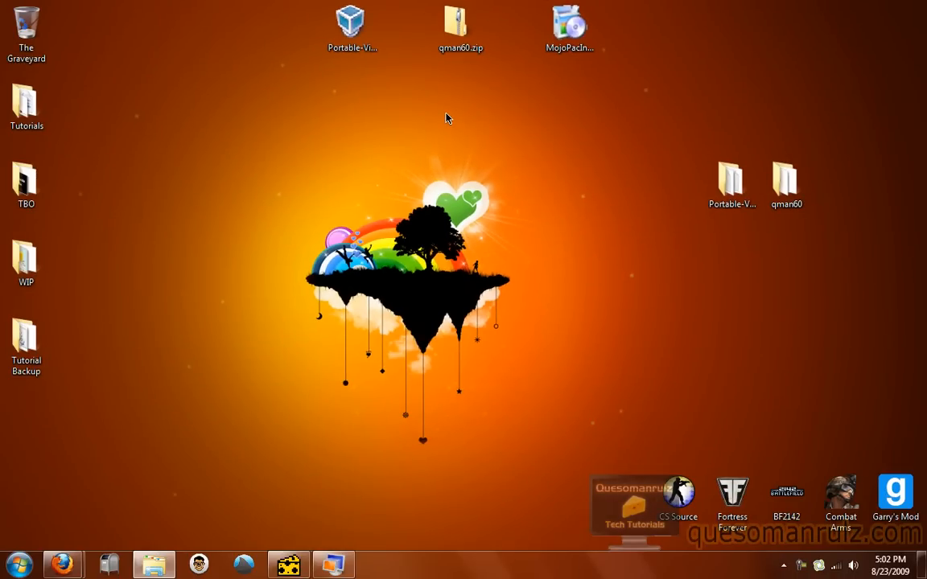
click(786, 185)
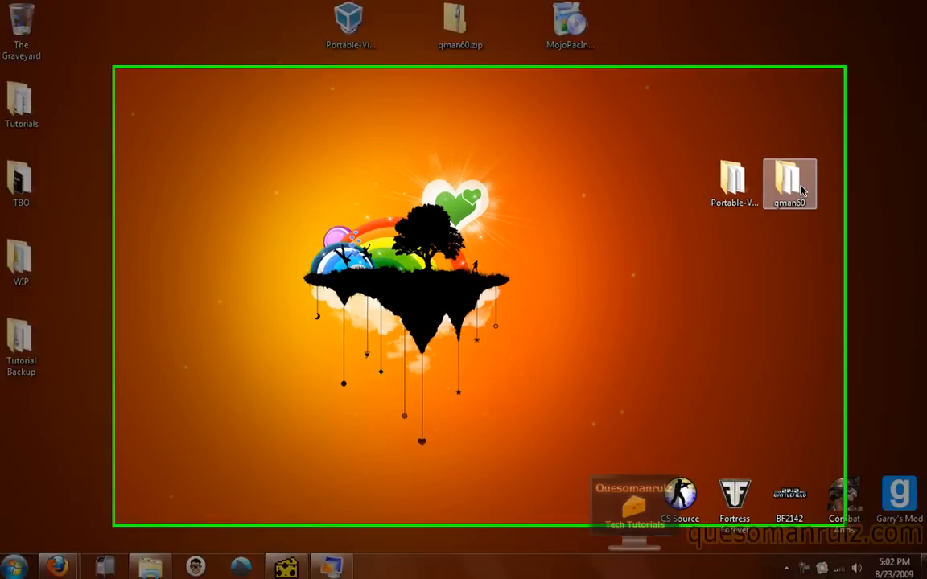
double_click(789, 177)
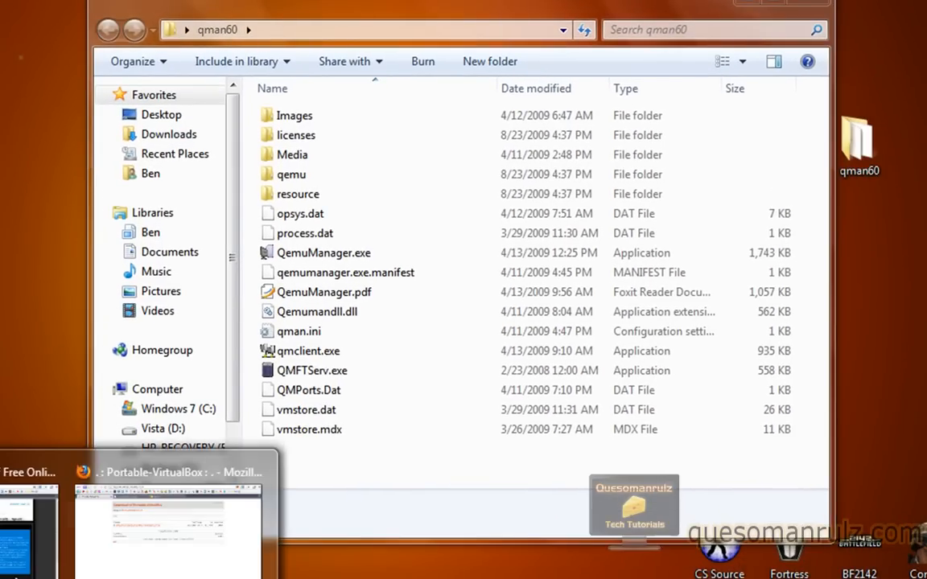
In Firefox, start the Qemu Manager v6.0 zip download, then dismiss the qman60.zip prompt
click(169, 515)
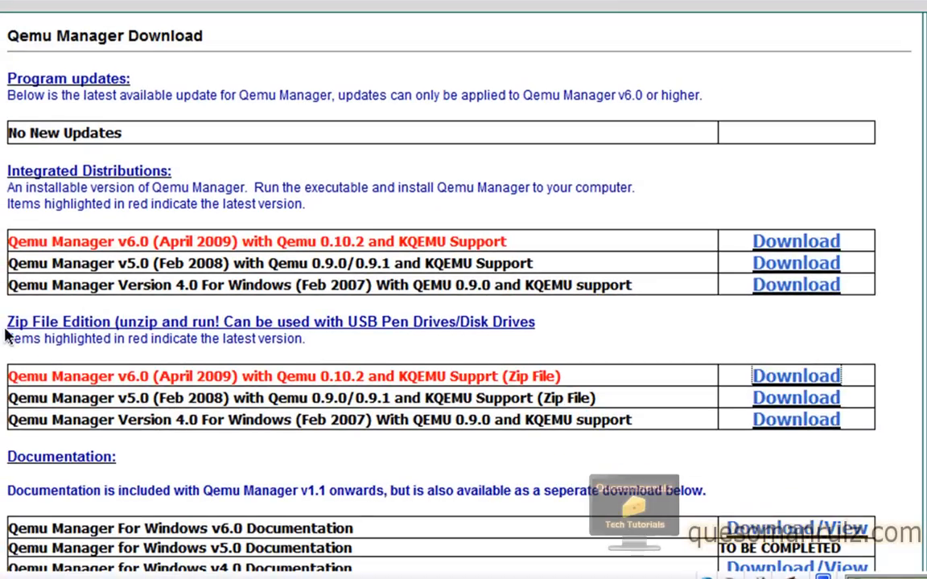
mouse_move(780, 388)
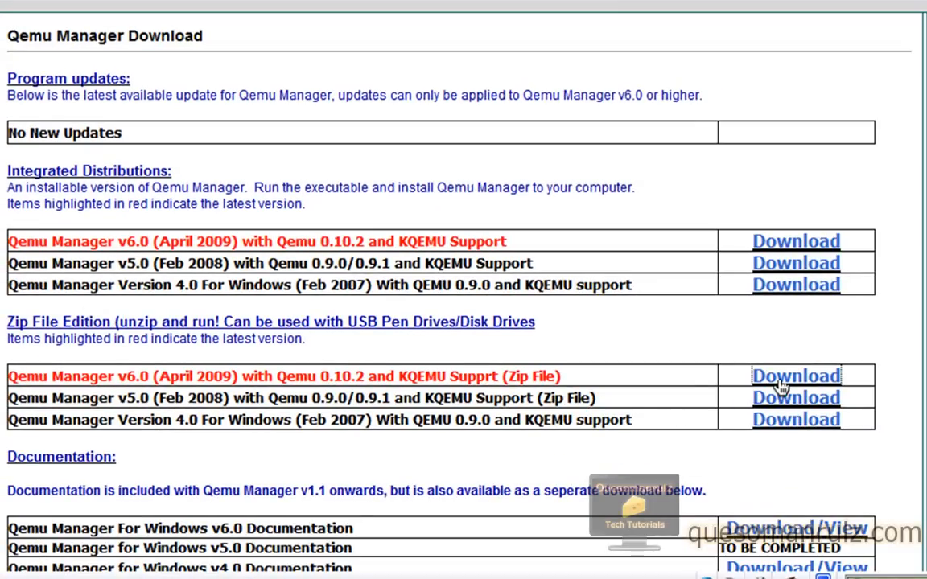
click(796, 375)
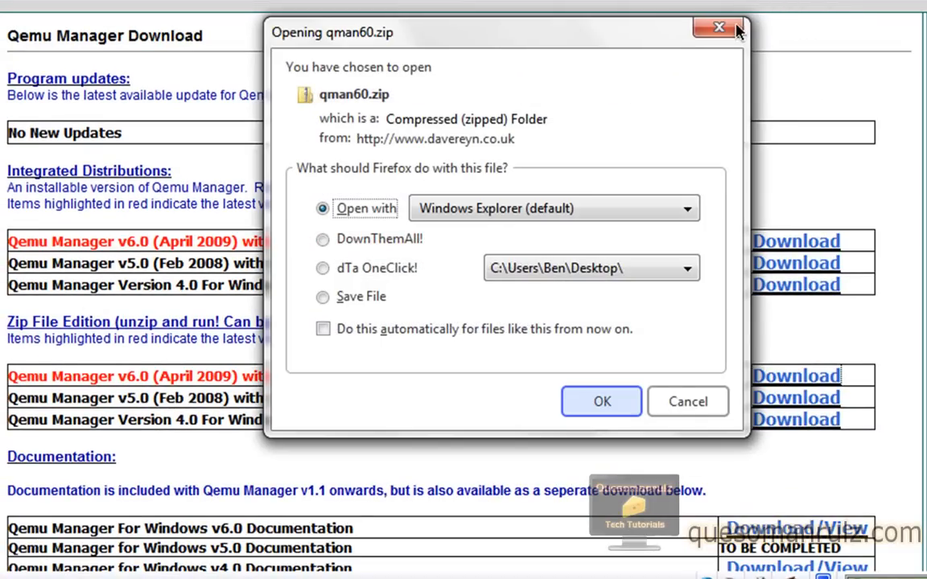
click(601, 402)
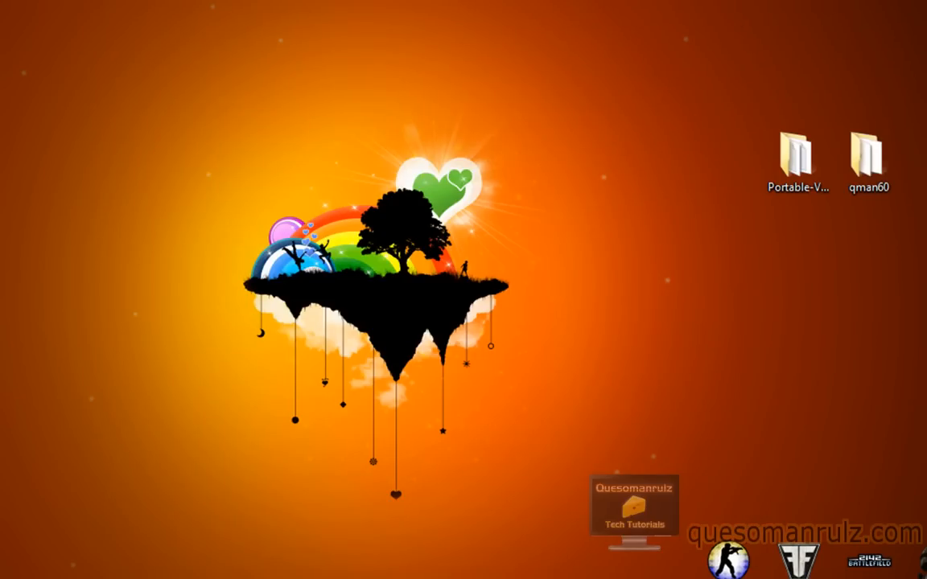
Launch QemuManager.exe from the qman60 folder and finish the First Run Wizard without KQEMU
double_click(797, 153)
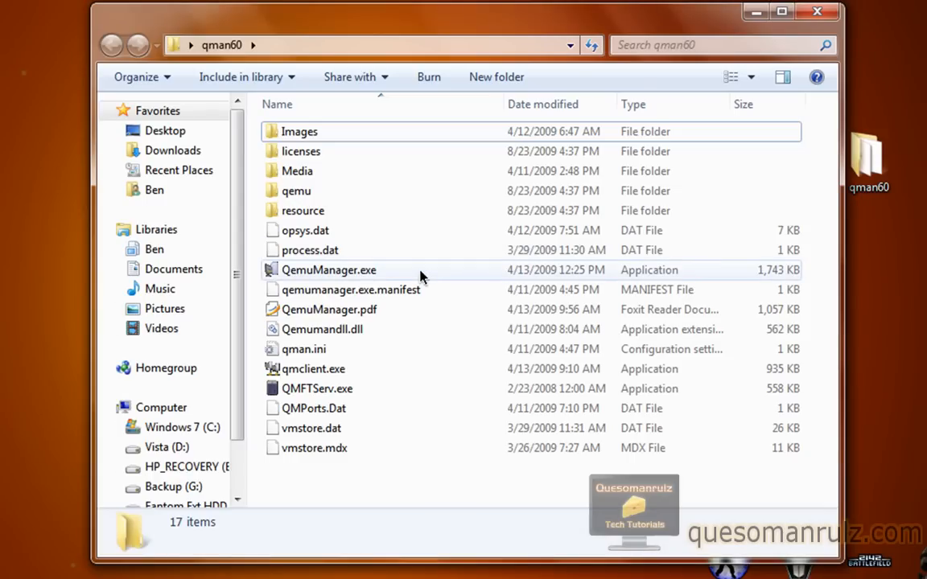
double_click(328, 270)
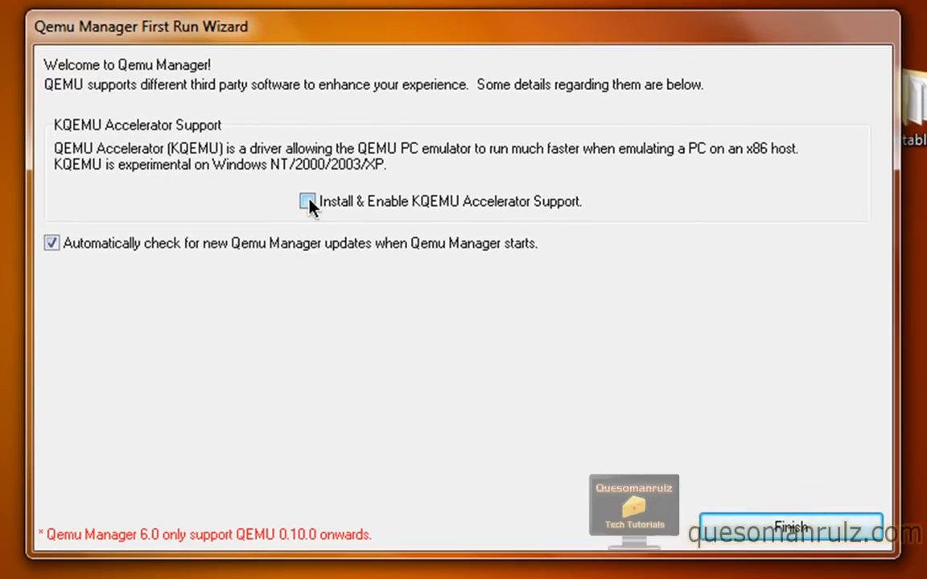
click(307, 201)
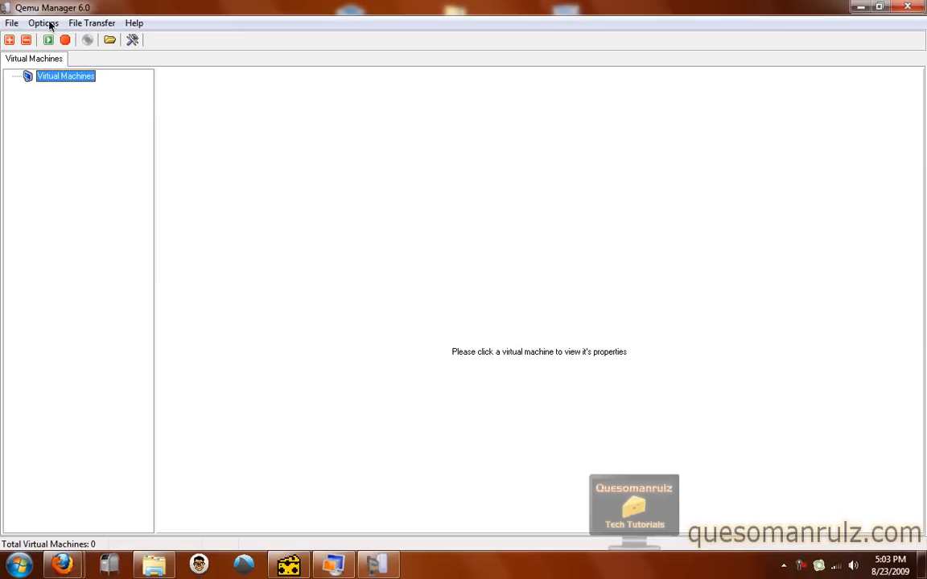
mouse_move(35, 82)
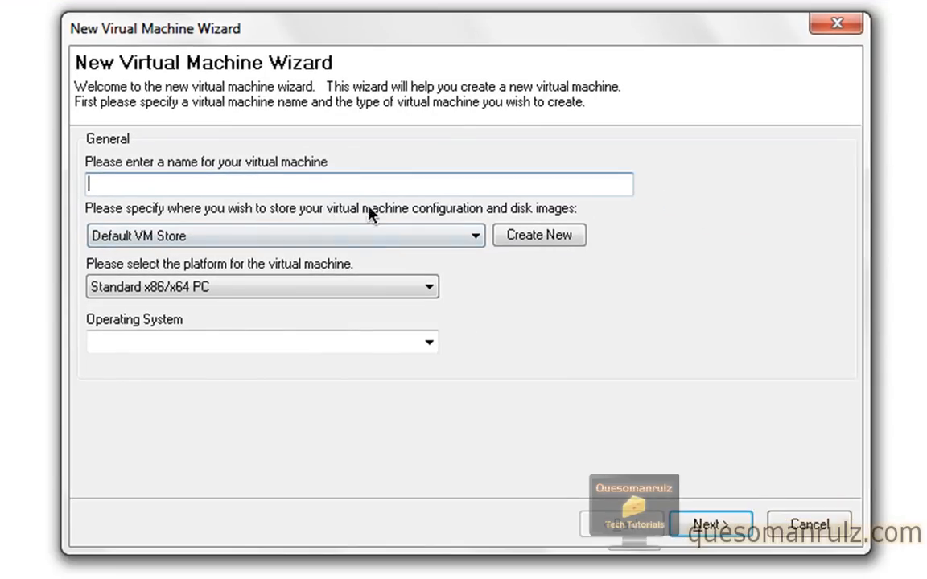
Open the wizard's platform dropdown, then cancel the wizard and close Qemu Manager
click(261, 286)
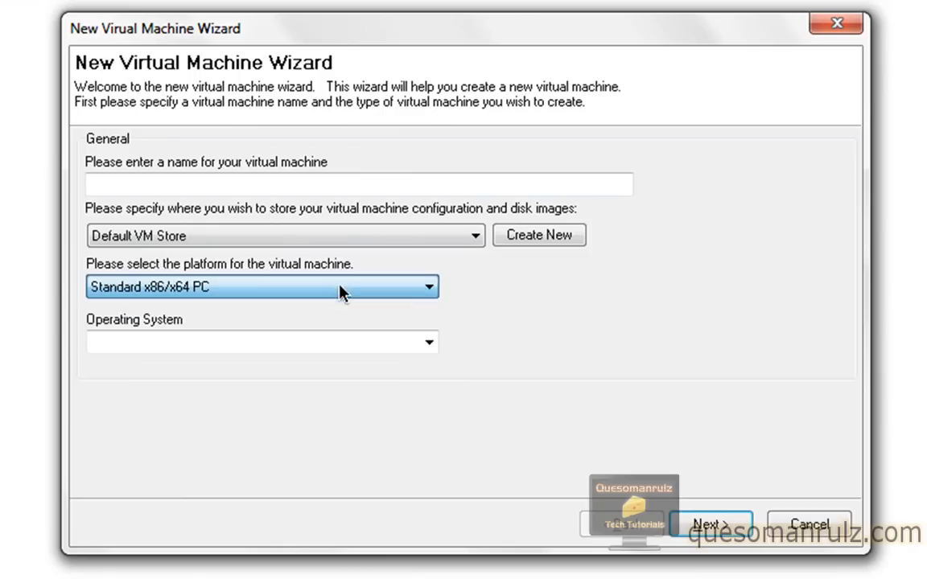
click(428, 341)
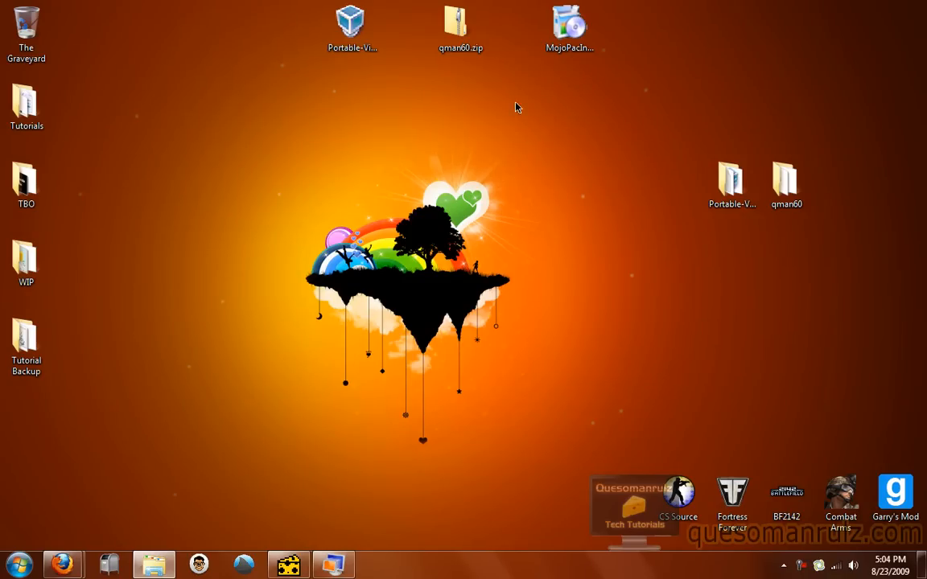
mouse_move(270, 109)
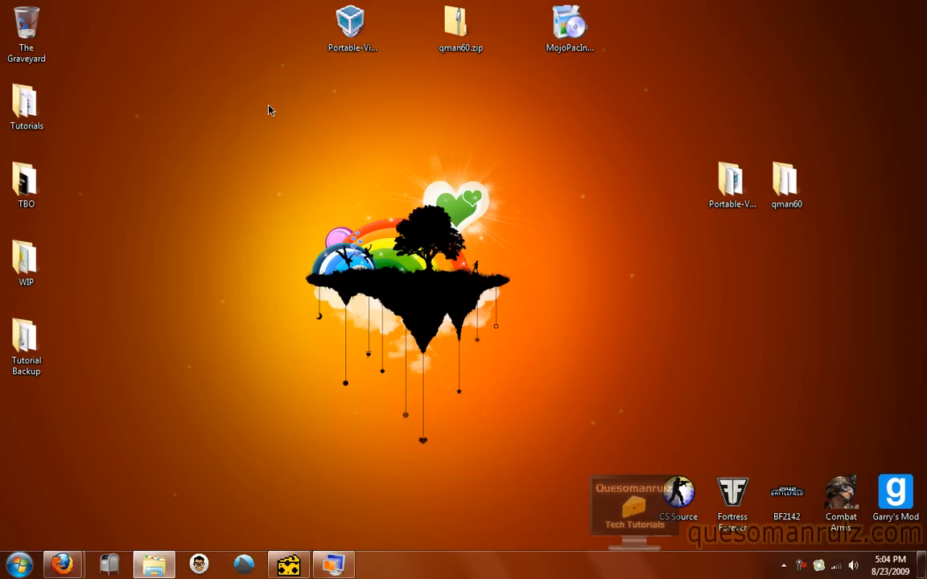
mouse_move(266, 148)
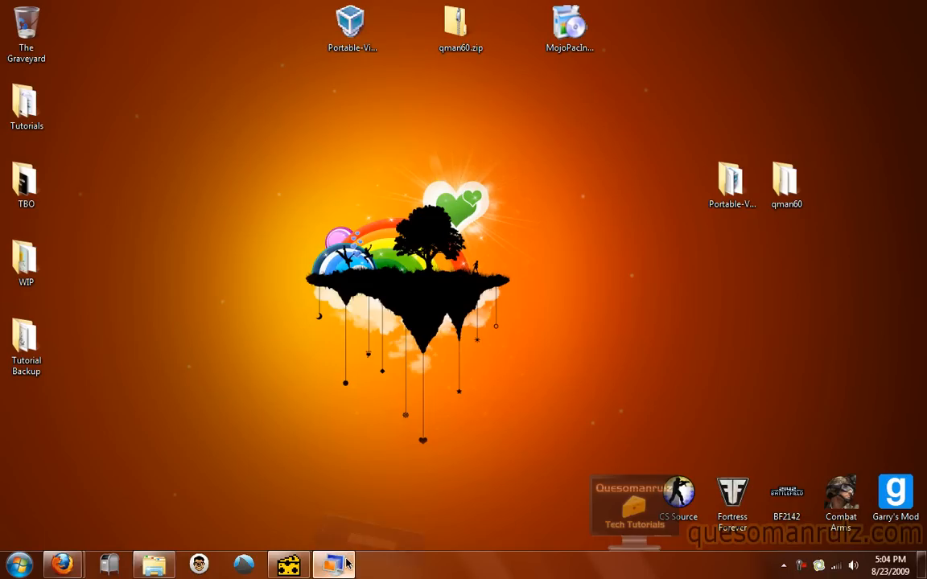
Bring up Virtual Windows XP, choose Restart Later, maximize it, and launch the MojoPac shortcut
click(333, 563)
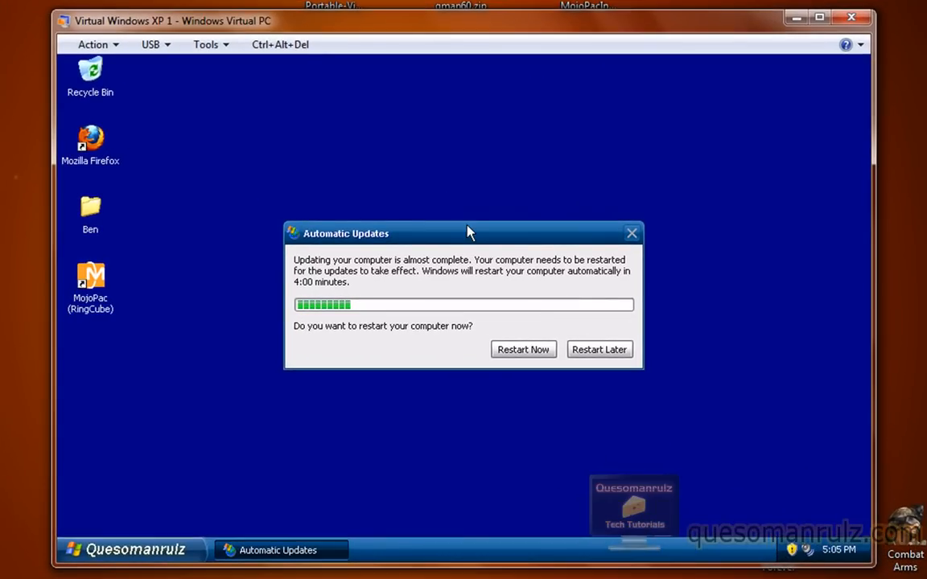
mouse_move(430, 219)
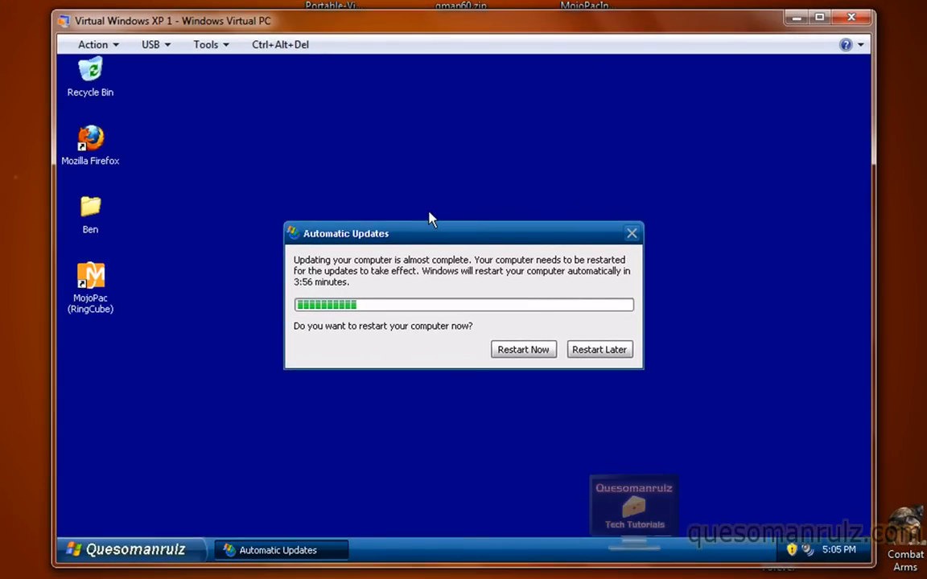
mouse_move(493, 77)
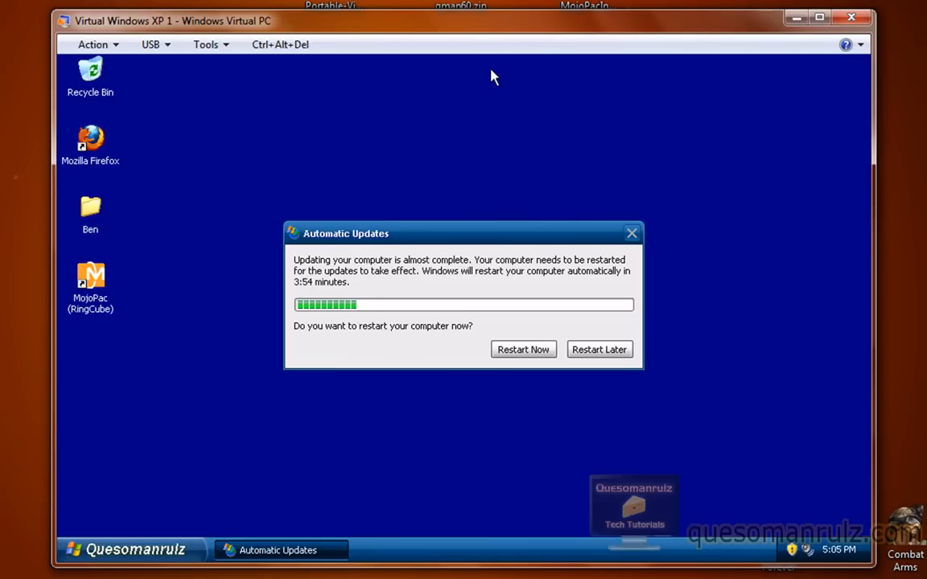
mouse_move(587, 367)
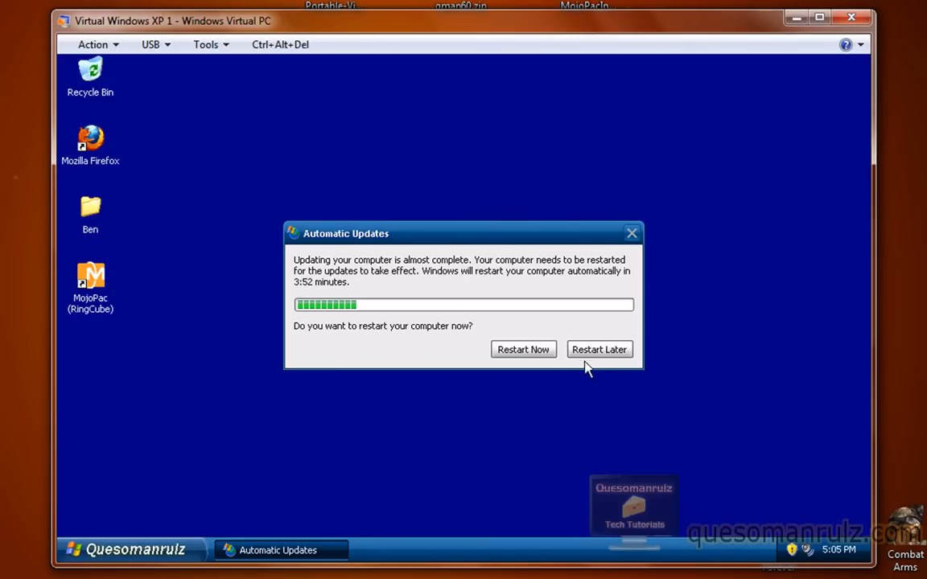
click(598, 349)
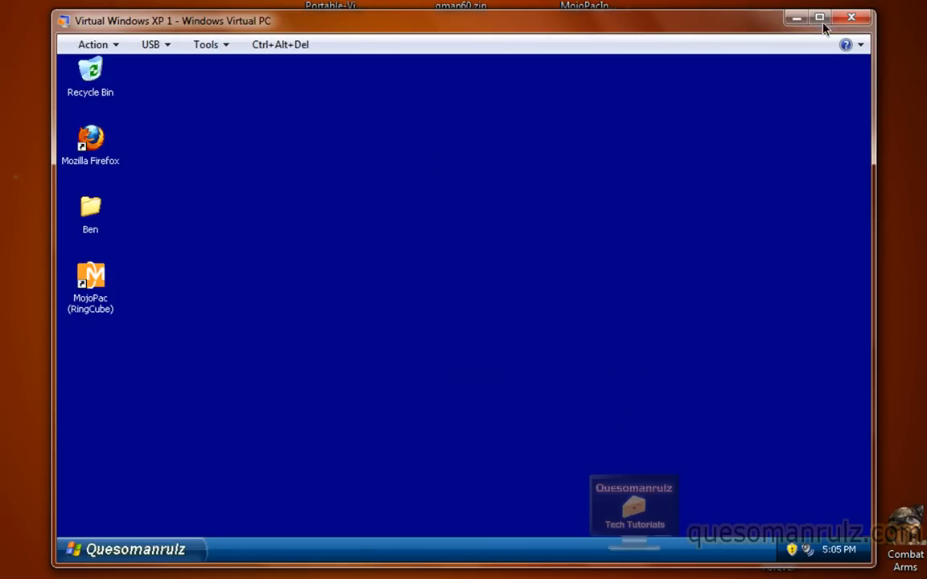
click(819, 17)
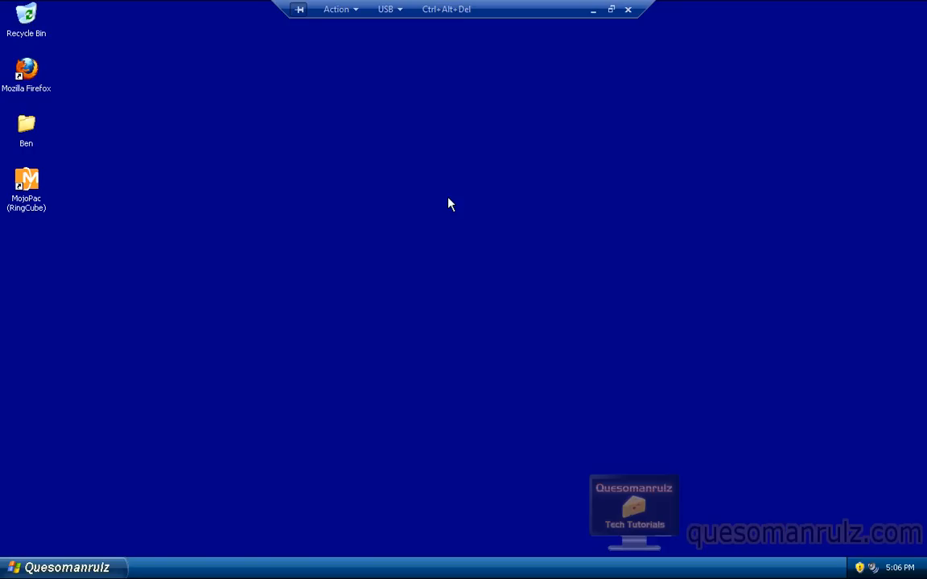
click(26, 184)
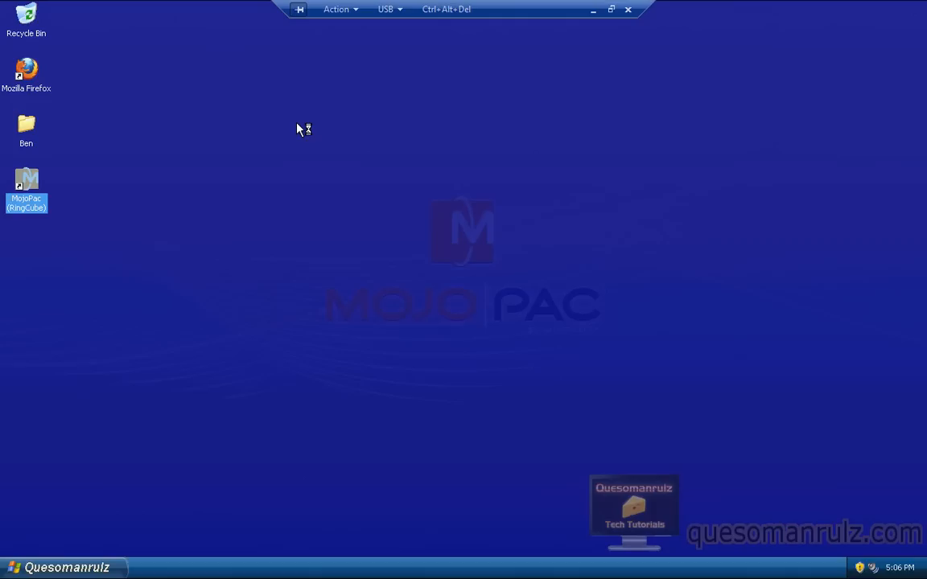
Launch MojoPac's own XP desktop inside the virtual machine and open its Start menu
double_click(26, 185)
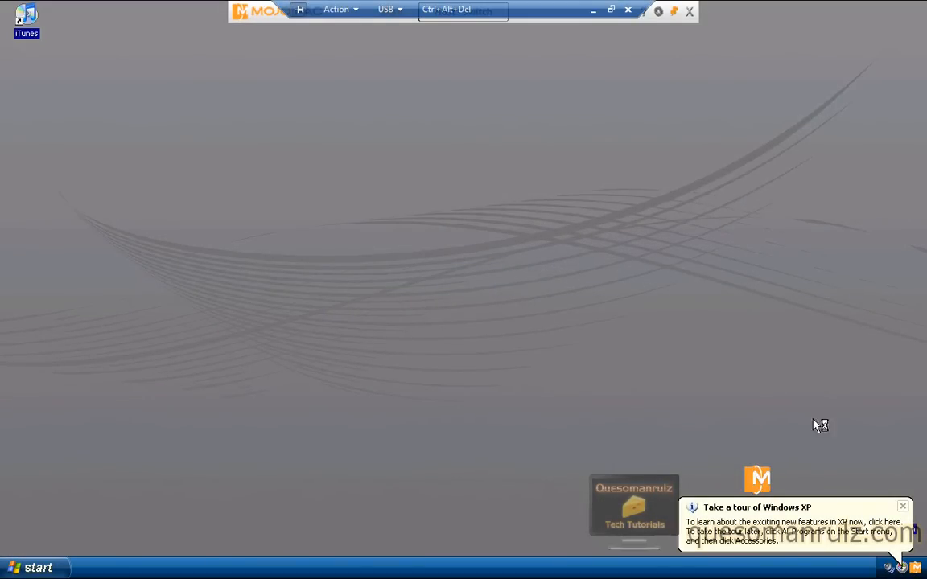
mouse_move(547, 280)
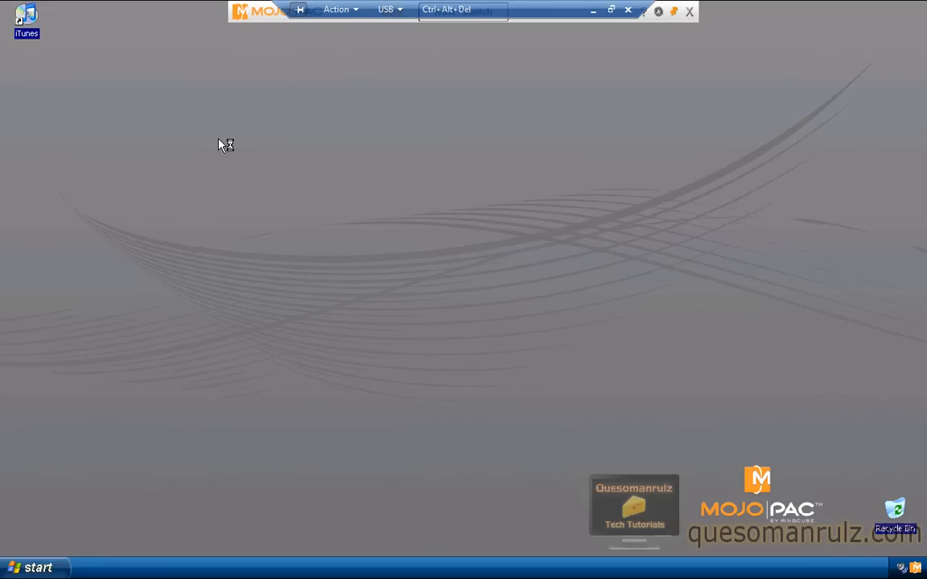
mouse_move(73, 572)
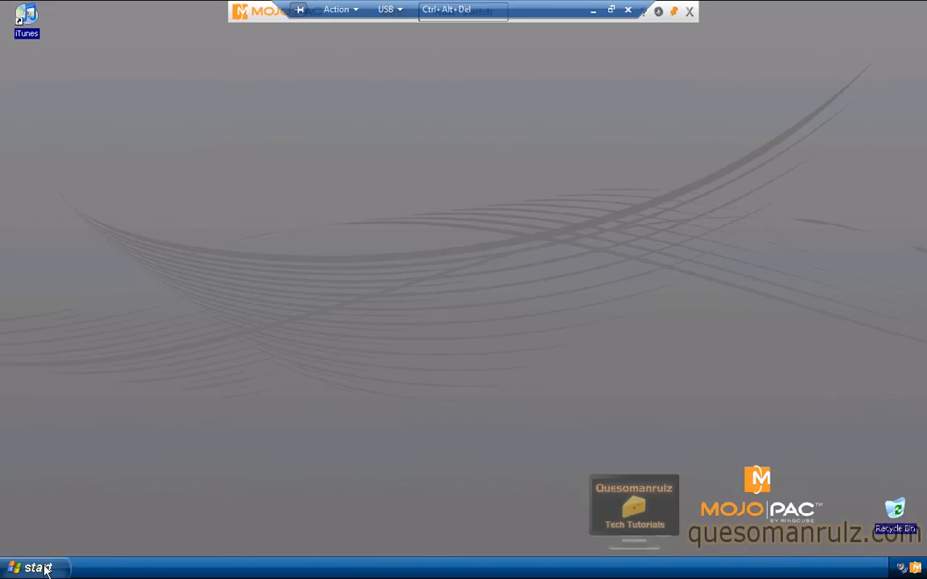
click(32, 567)
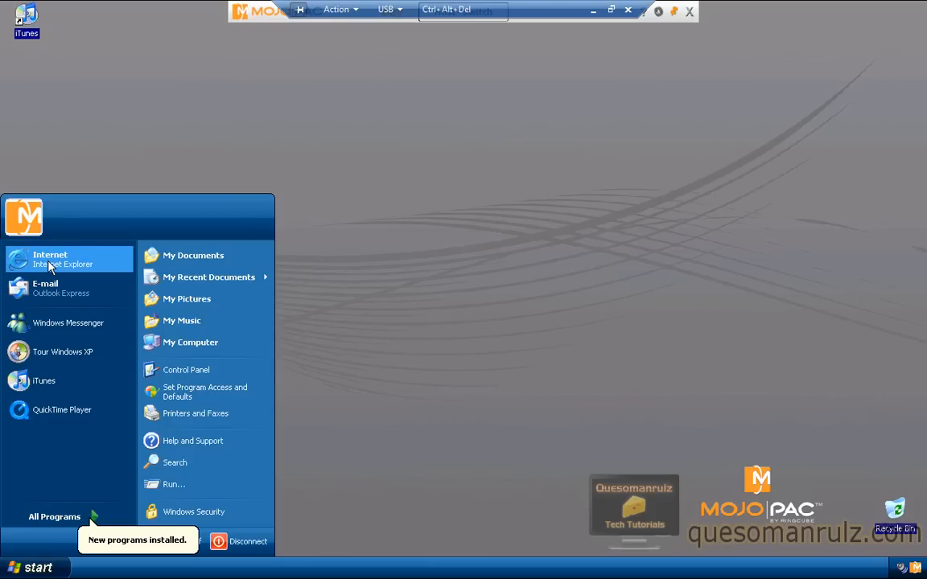
mouse_move(65, 259)
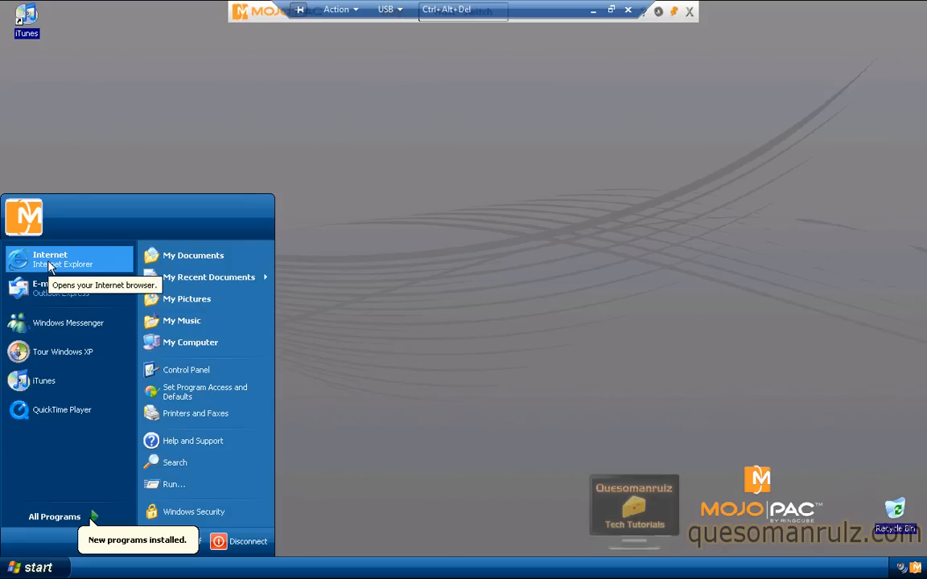
mouse_move(44, 381)
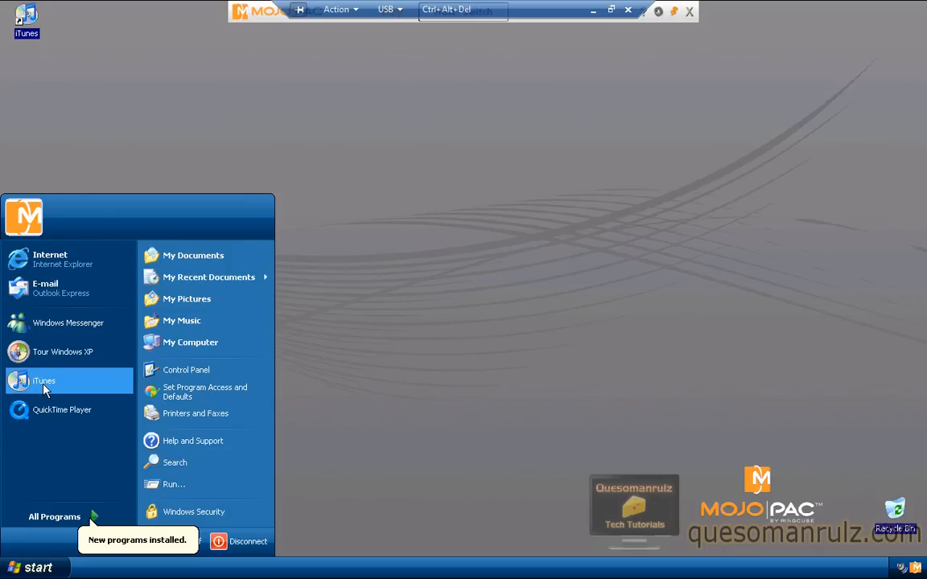
mouse_move(381, 197)
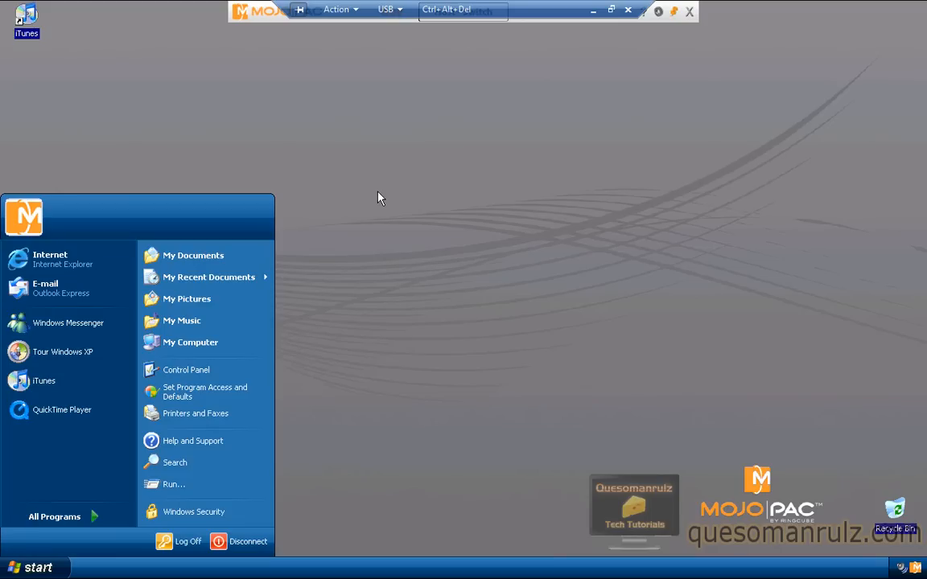
mouse_move(373, 189)
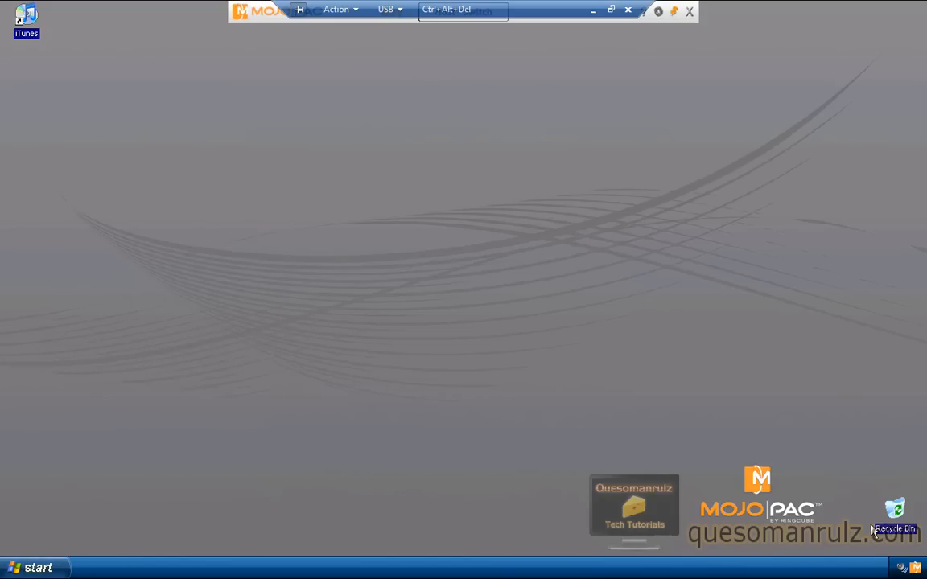
Open My Documents from MojoPac's Start menu, move it higher, then close it
click(36, 567)
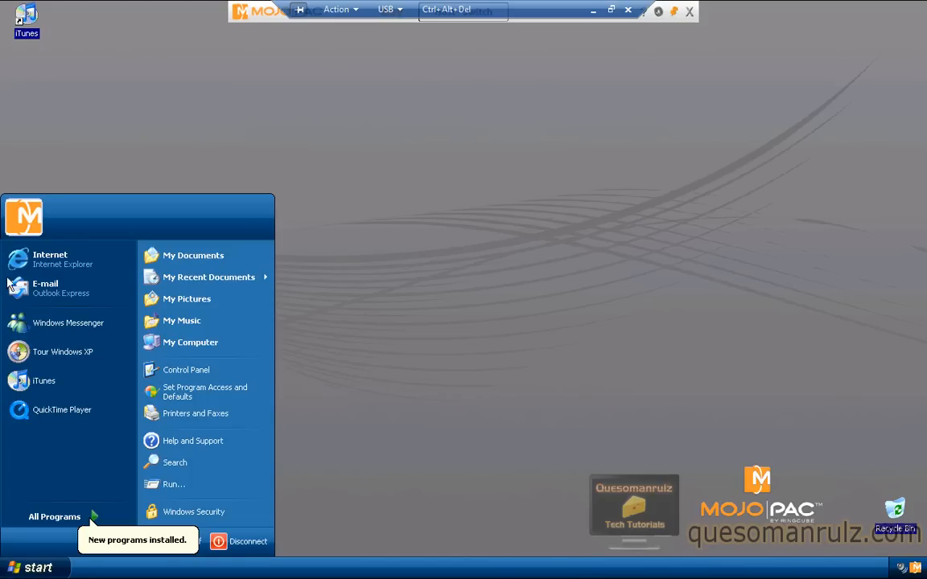
click(478, 223)
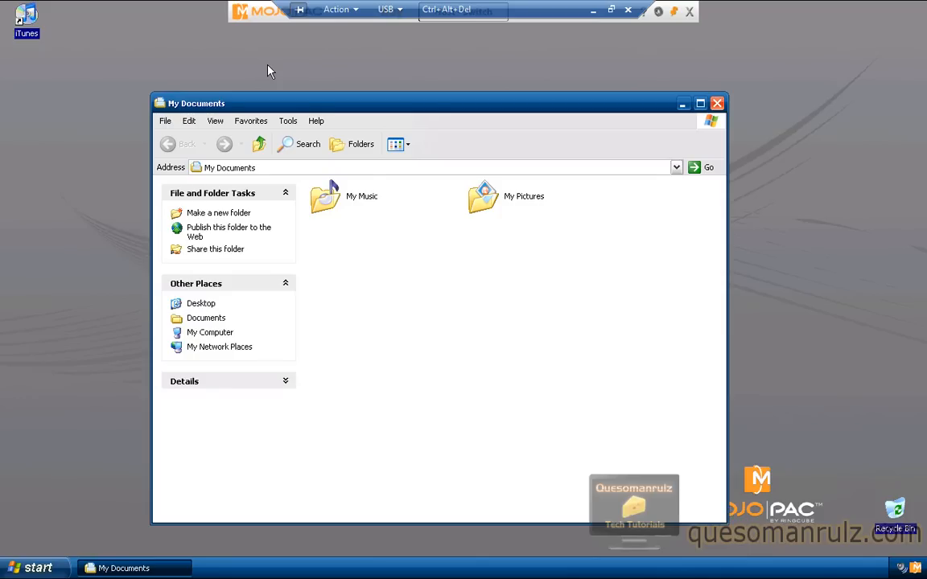
drag(418, 103, 438, 53)
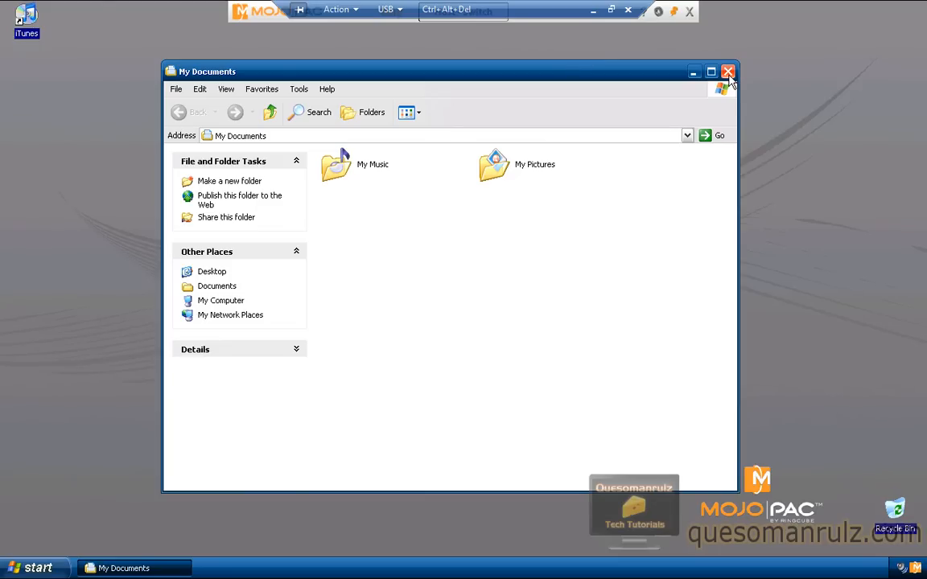
mouse_move(728, 88)
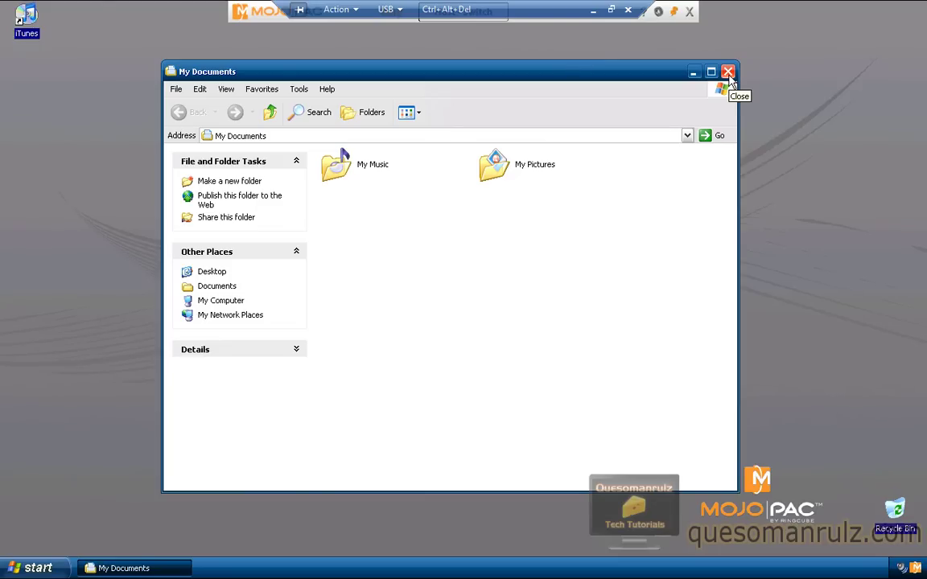
mouse_move(728, 72)
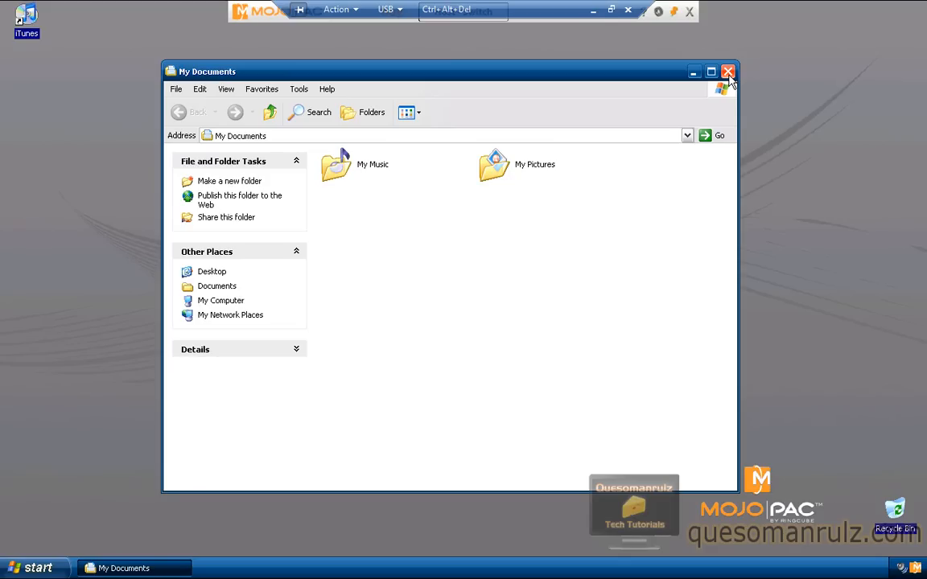
click(728, 71)
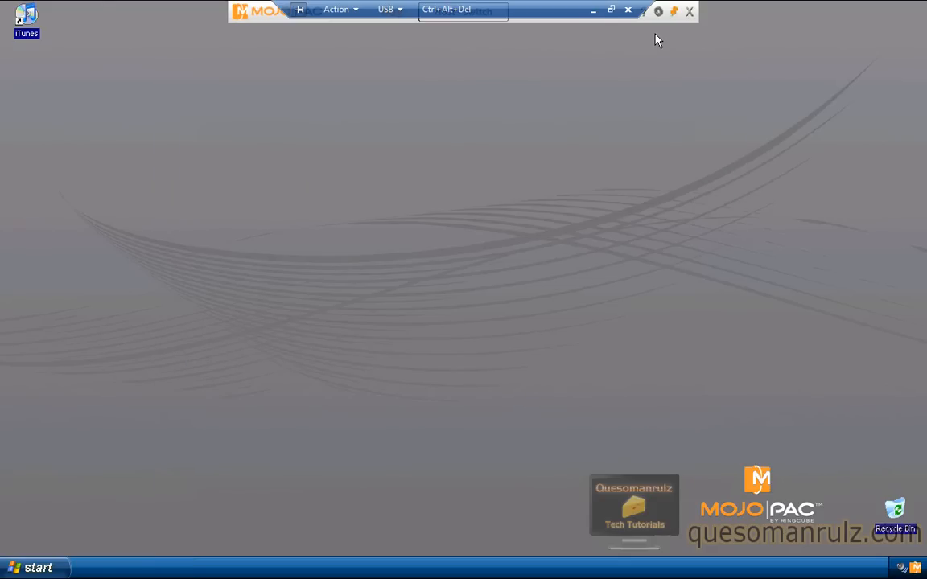
mouse_move(594, 11)
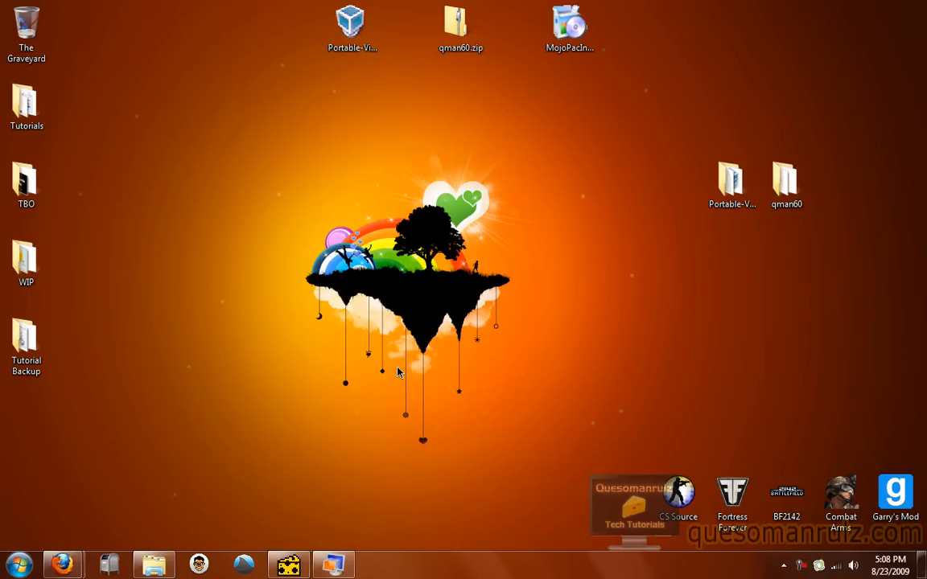
mouse_move(4, 362)
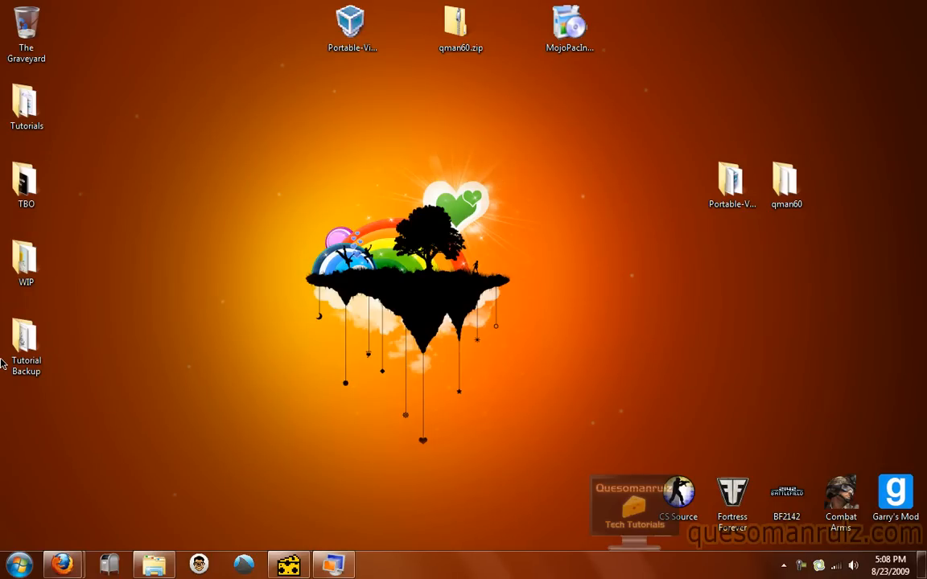
mouse_move(63, 564)
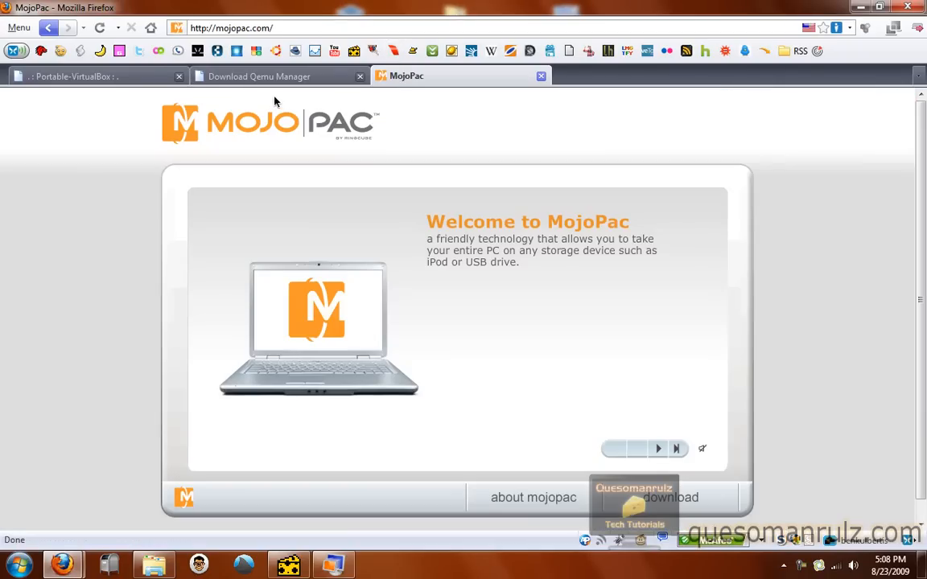
mouse_move(368, 147)
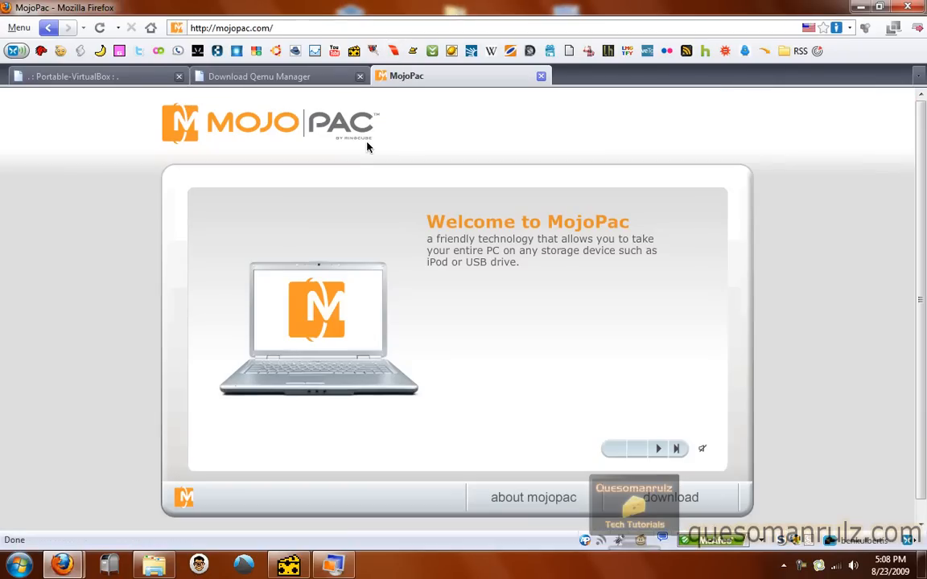
mouse_move(296, 141)
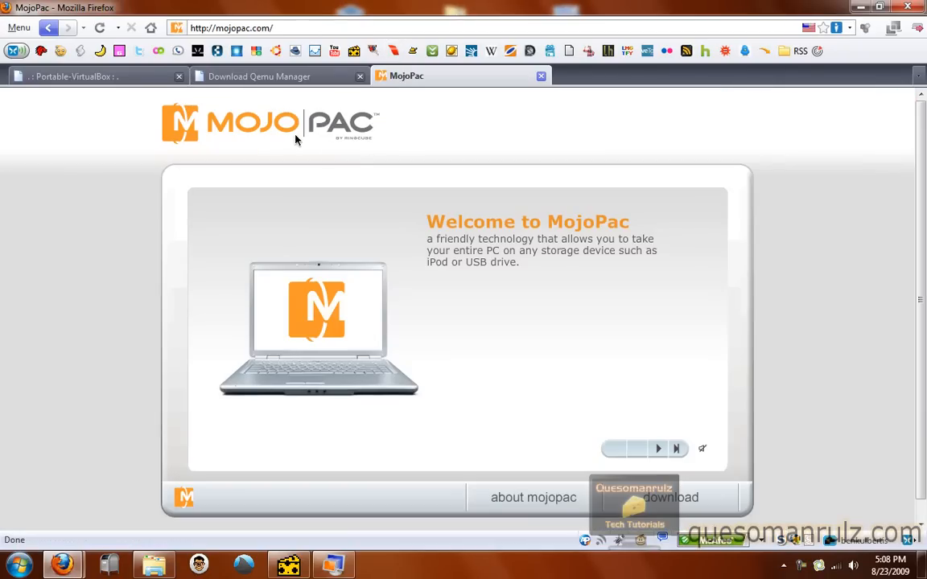
mouse_move(638, 416)
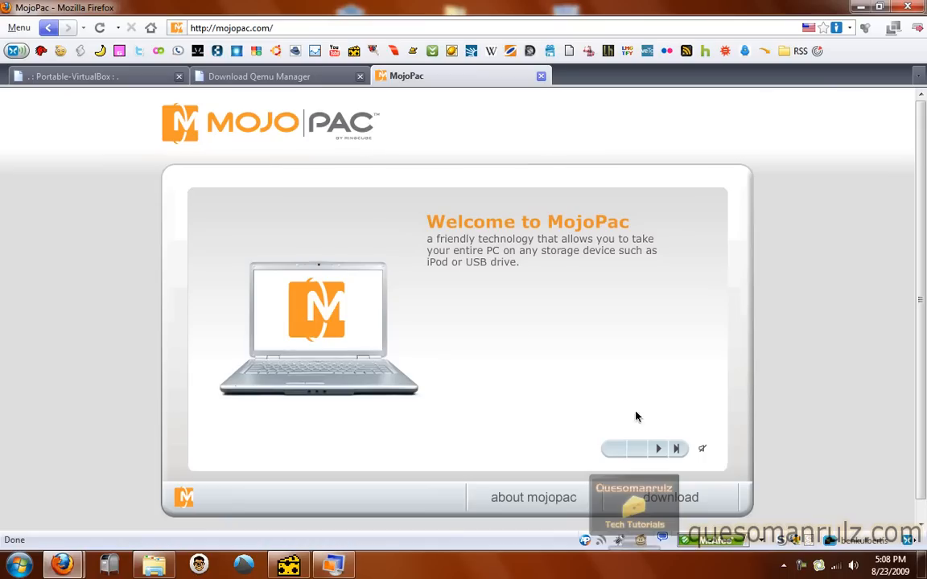
Play the mojopac.com slideshow to the gamer slide, open Download MojoPac, then minimize Firefox
click(657, 448)
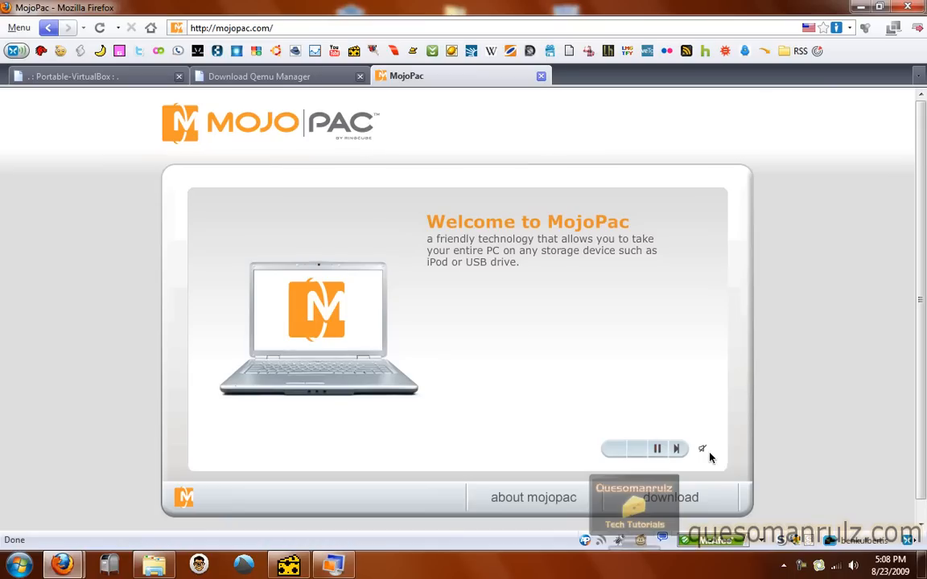
click(676, 449)
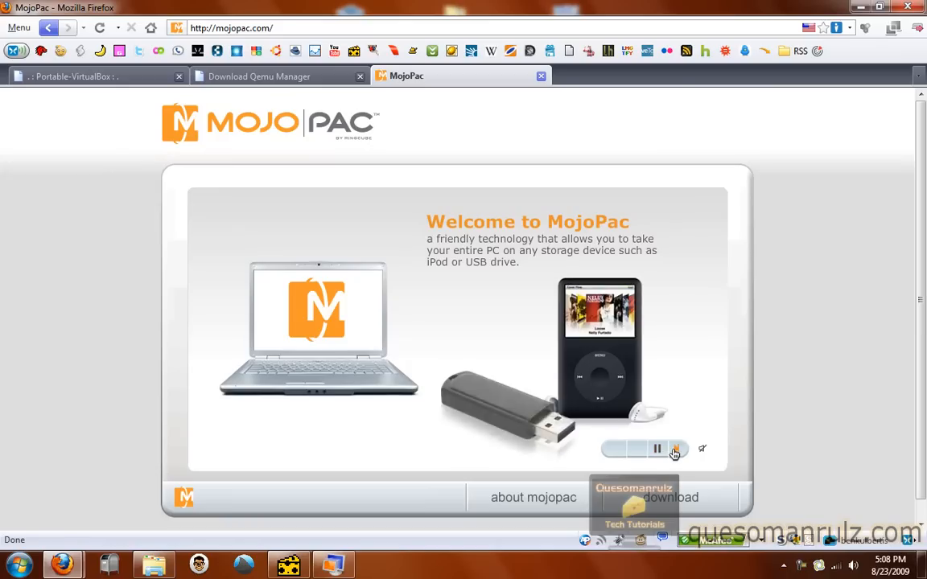
click(674, 449)
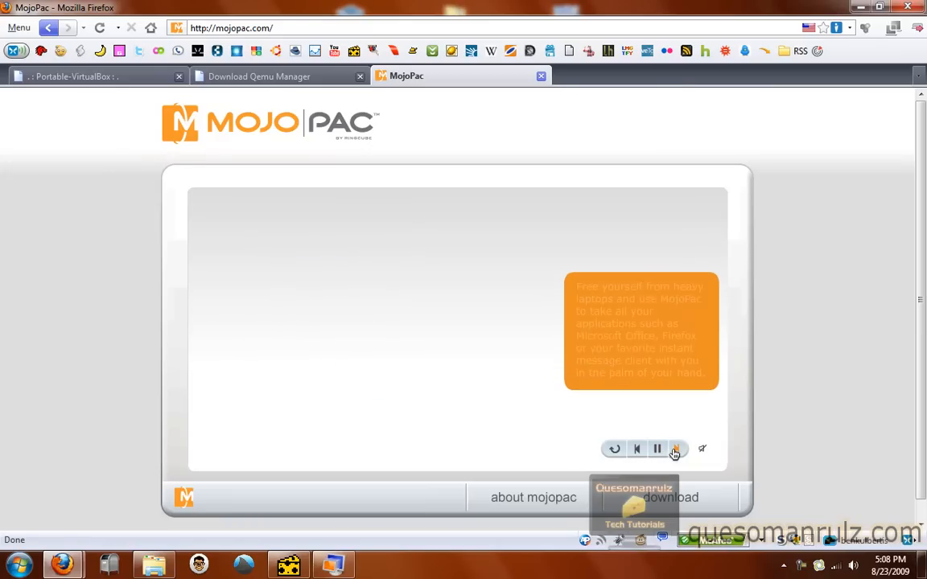
click(675, 449)
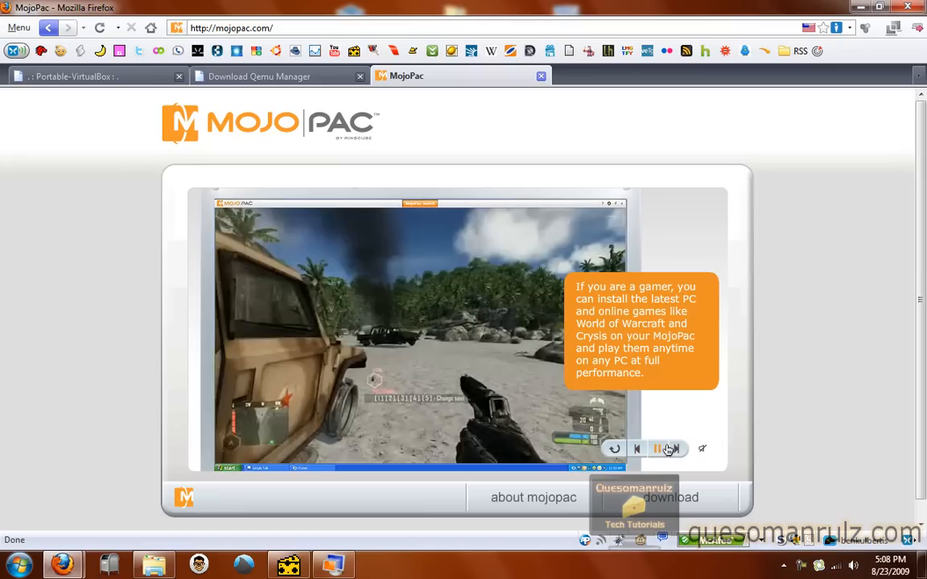
click(658, 448)
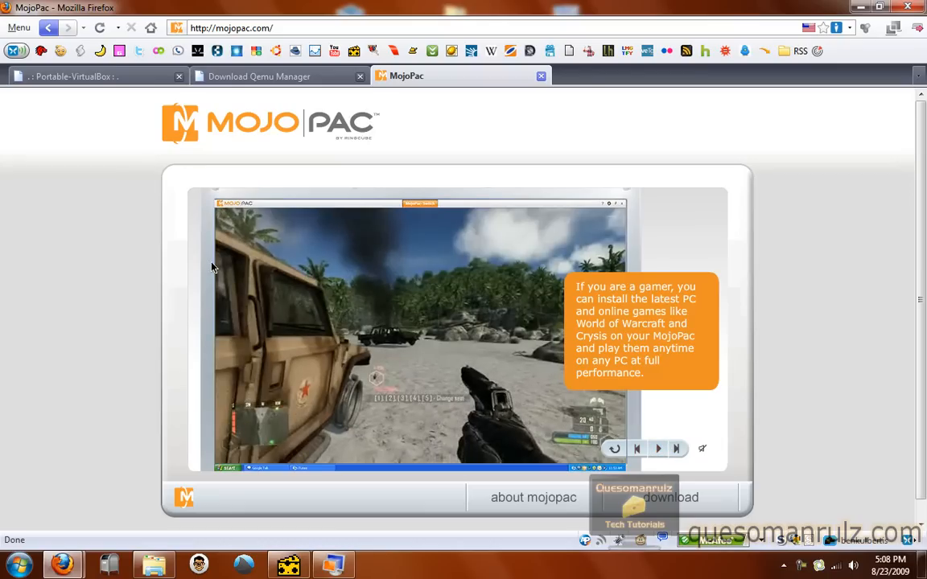
mouse_move(210, 266)
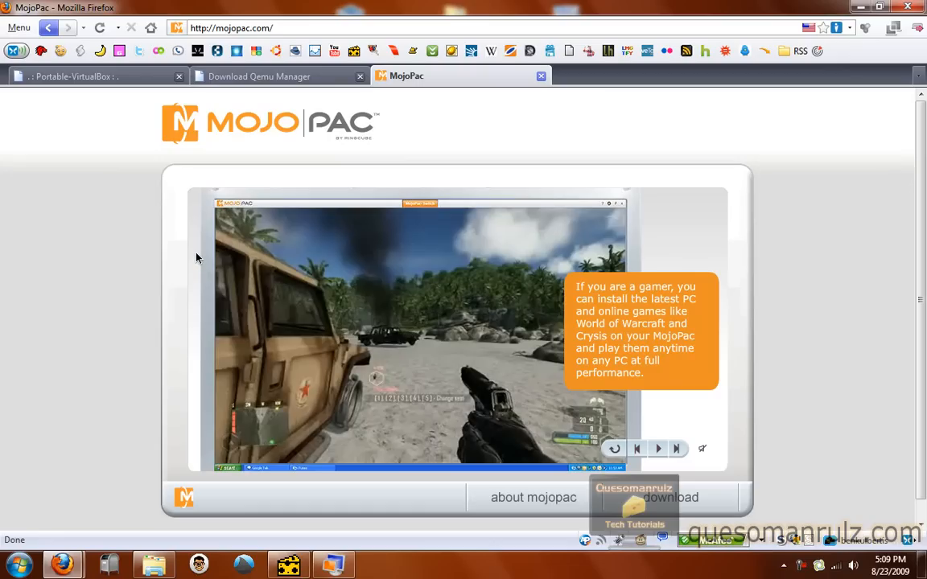
mouse_move(680, 485)
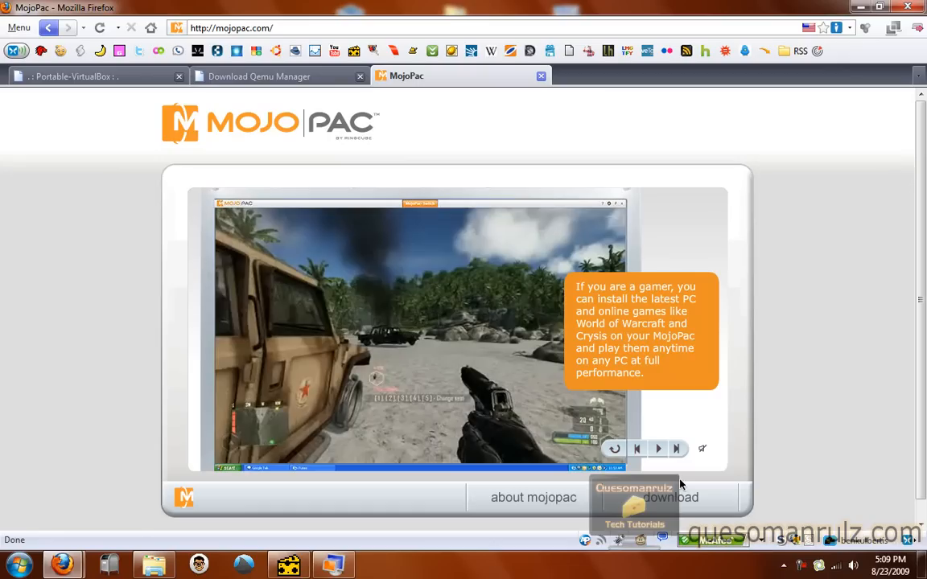
click(670, 497)
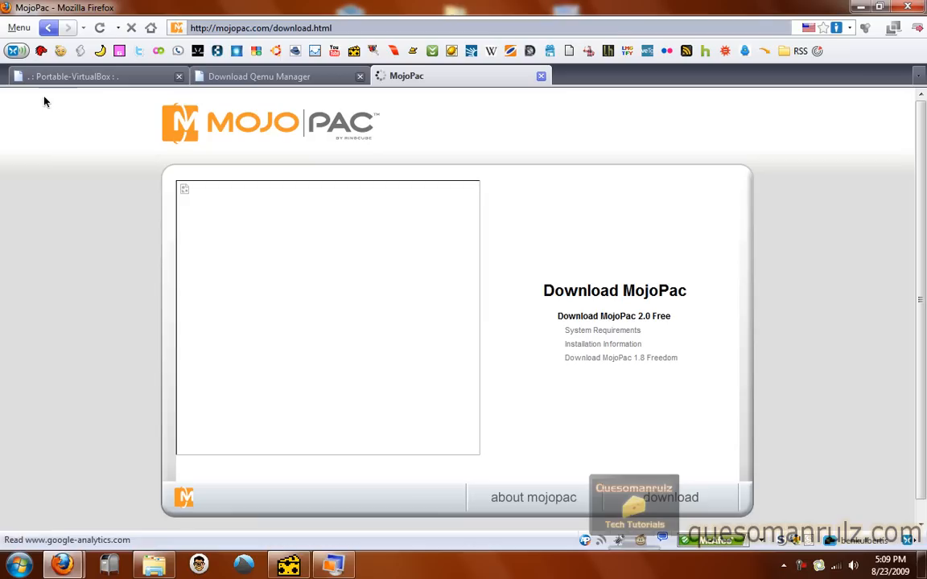
click(613, 315)
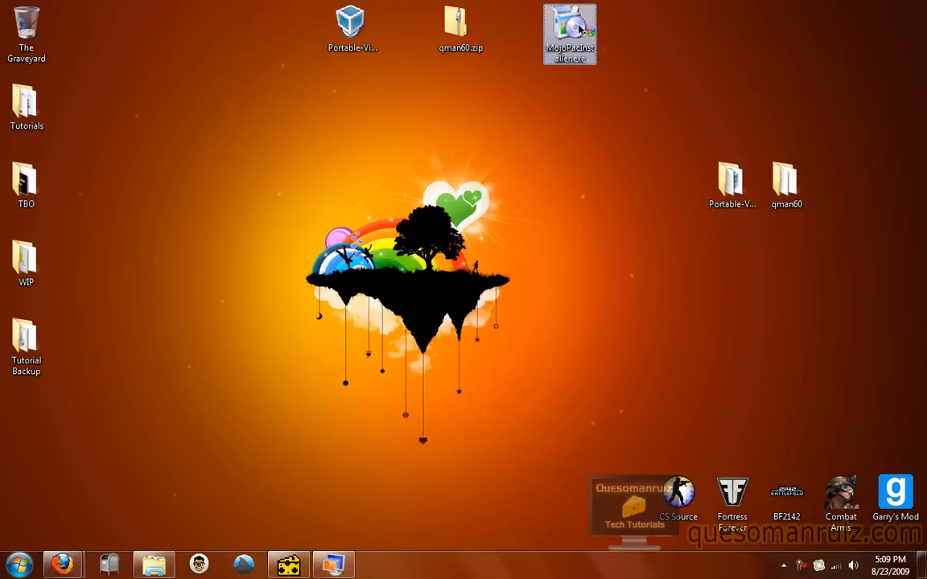
double_click(570, 34)
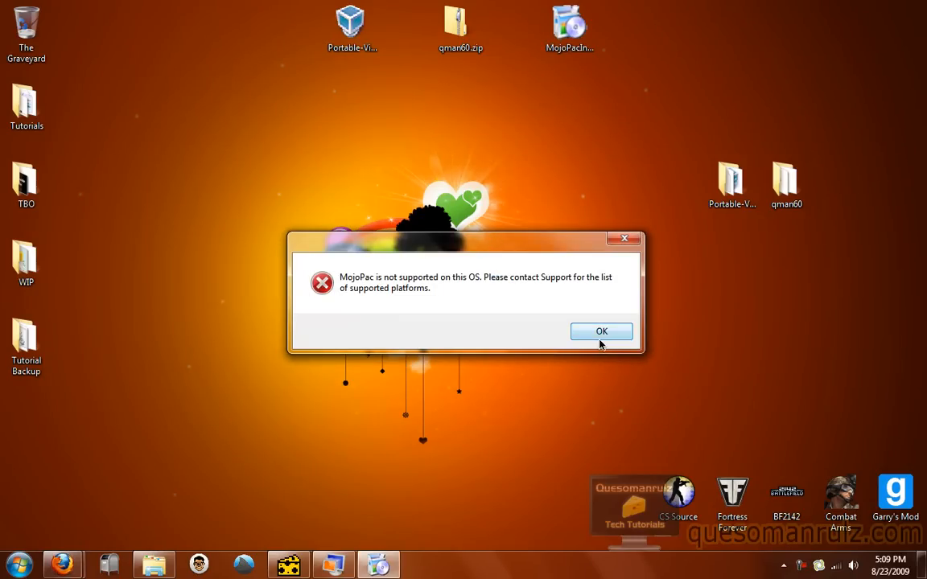
click(601, 331)
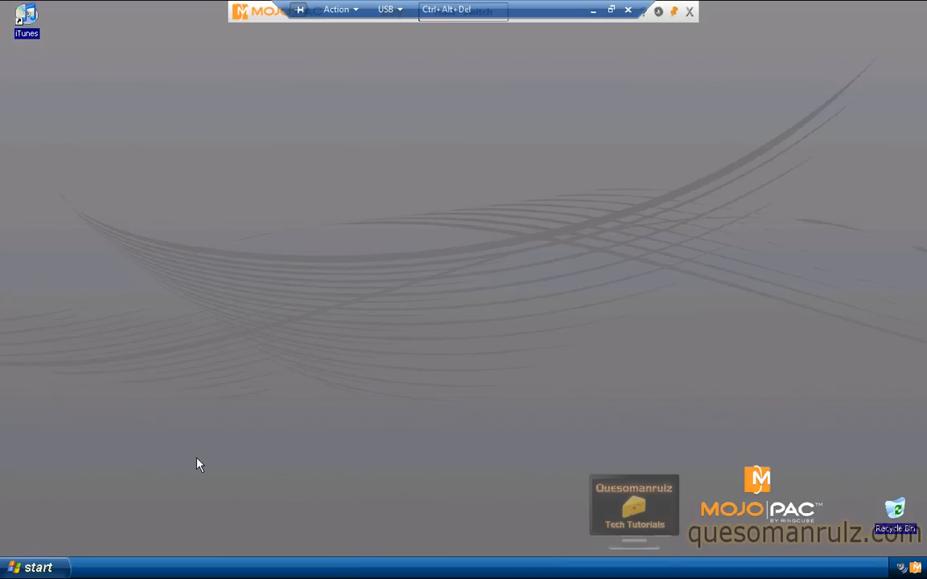
mouse_move(74, 555)
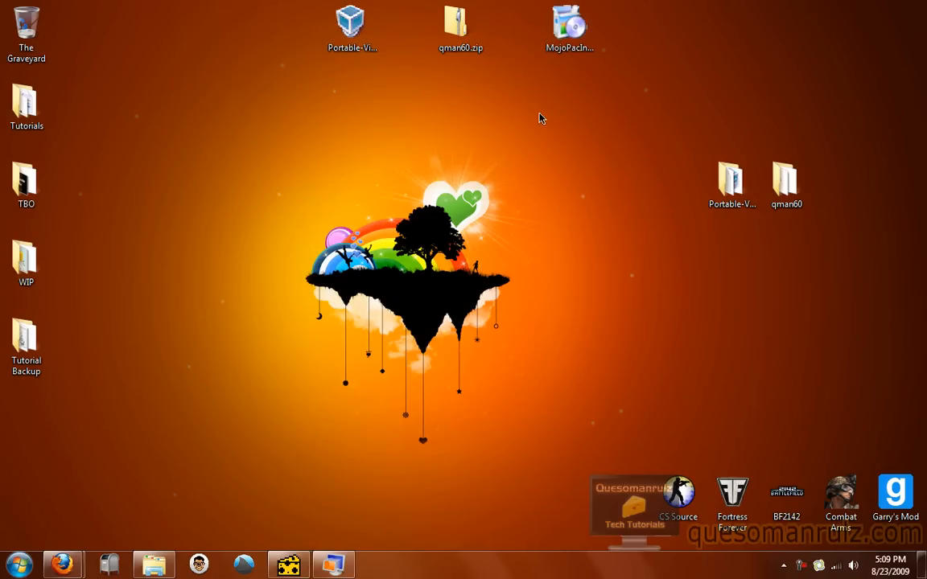
mouse_move(537, 169)
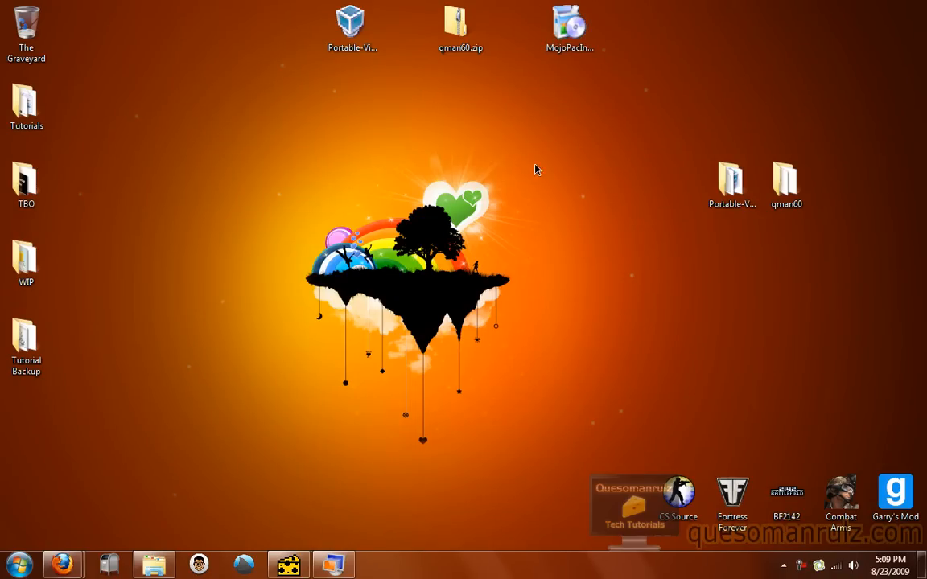
mouse_move(500, 218)
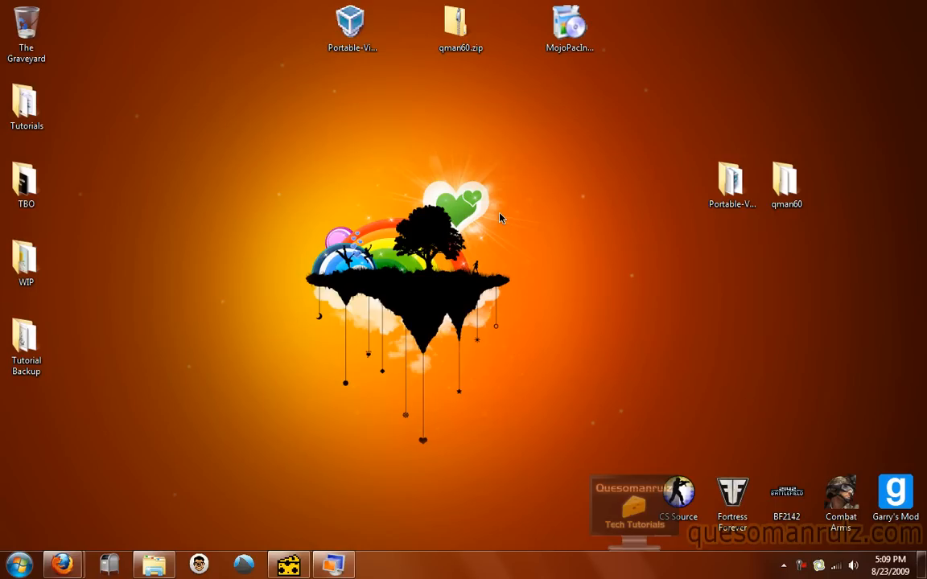
click(570, 24)
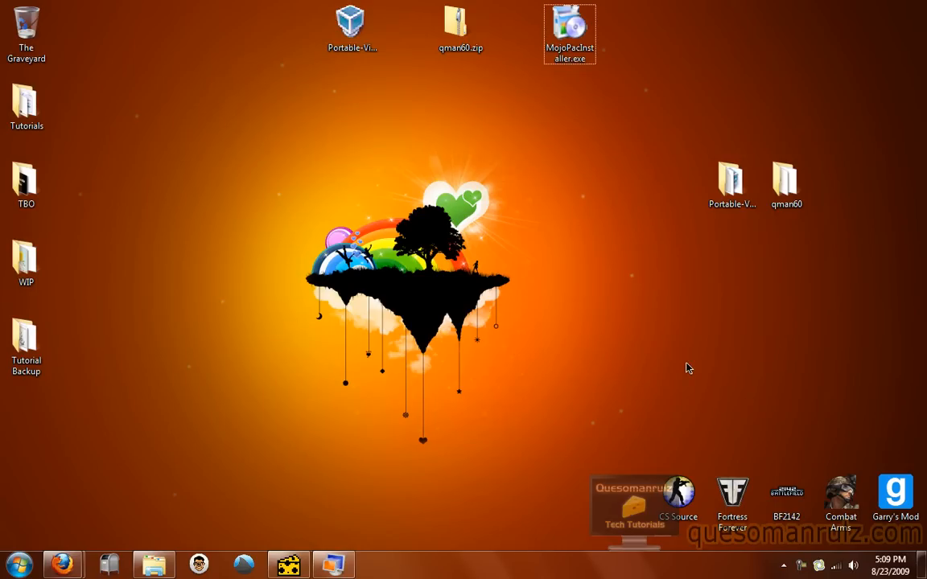